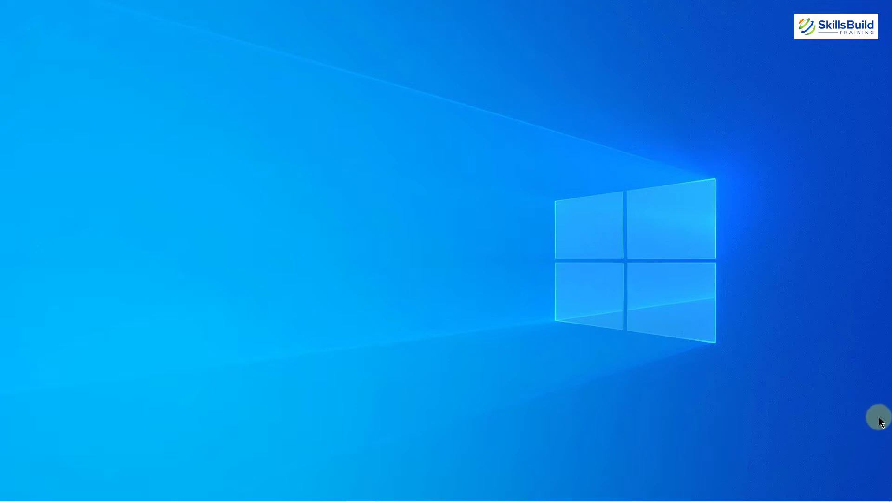
Step: Launch IDLE (Python 3.9) from the Start menu and start a new blank script file
type("idle")
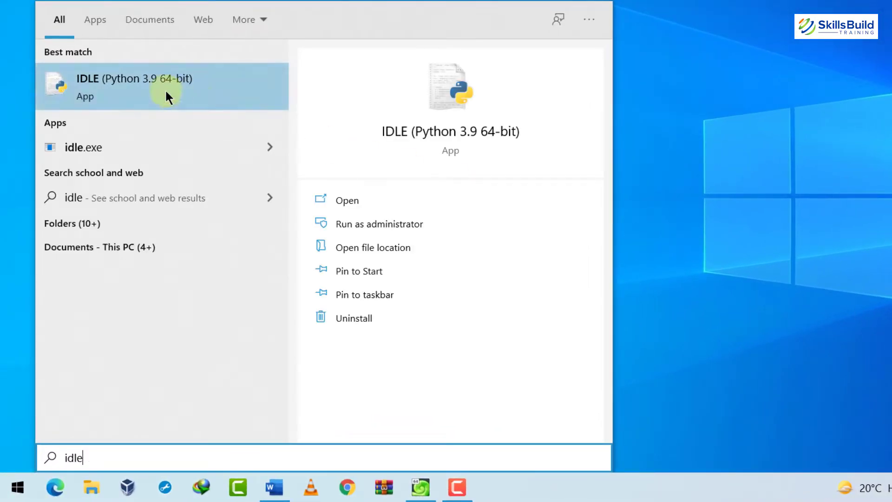
left_click(134, 86)
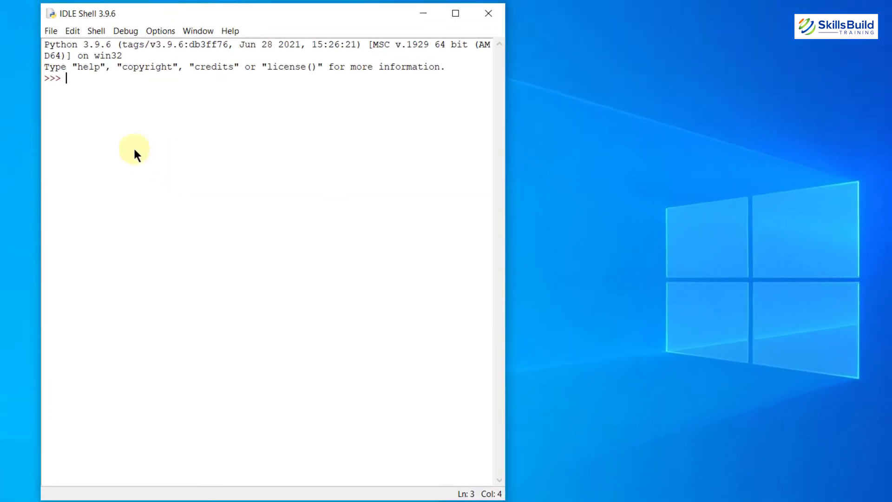
left_click(50, 31)
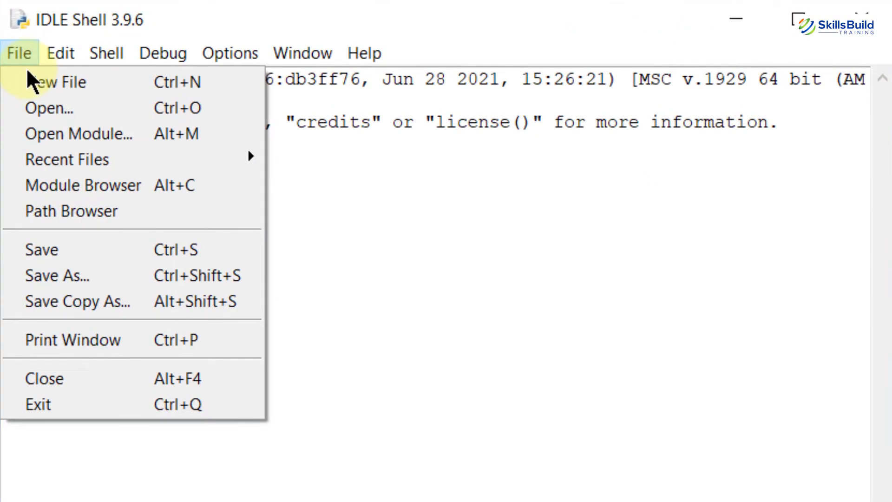
left_click(56, 82)
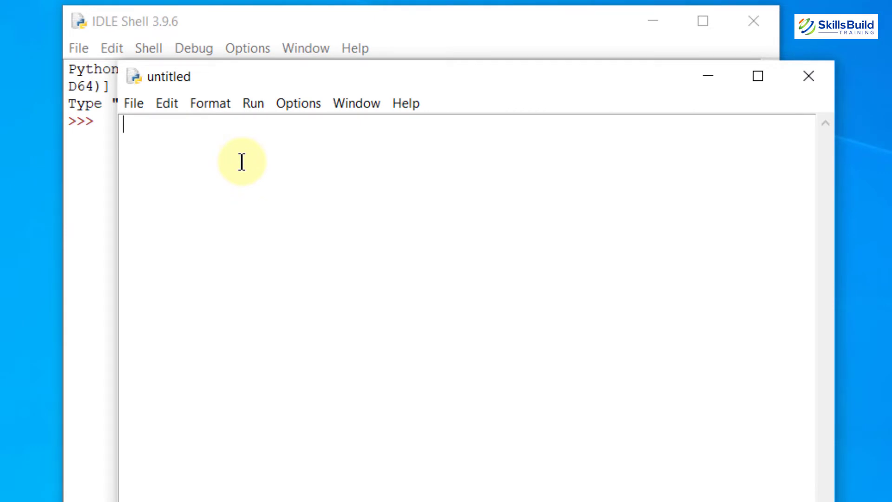
Step: Write a script with a=5, b=10 and print(a+b) on separate lines
type("a=")
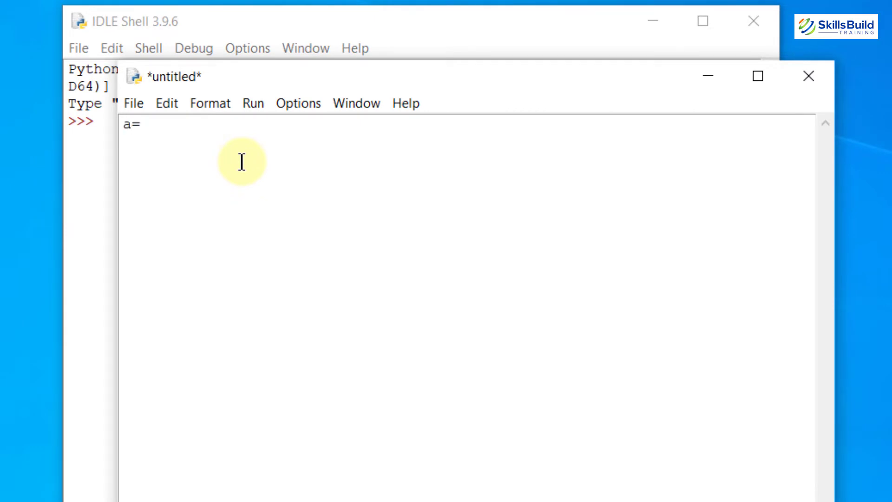
type("5")
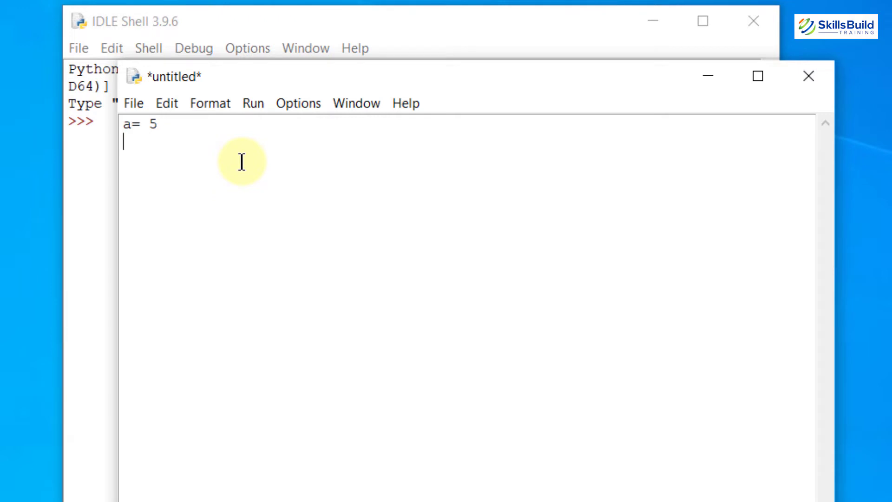
type("b=10")
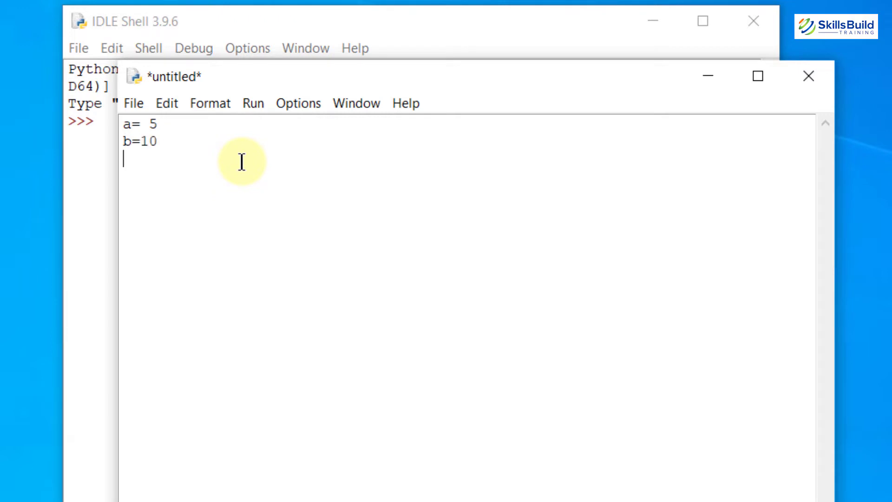
type("print")
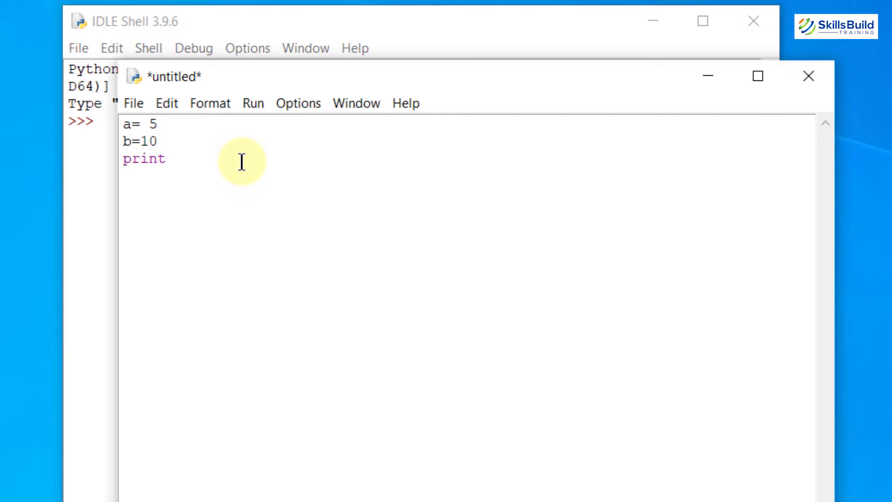
type("()")
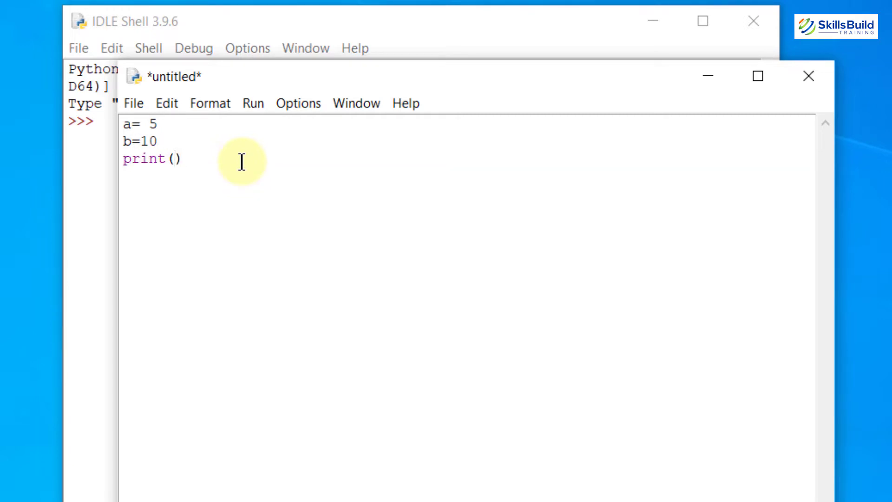
type("a+")
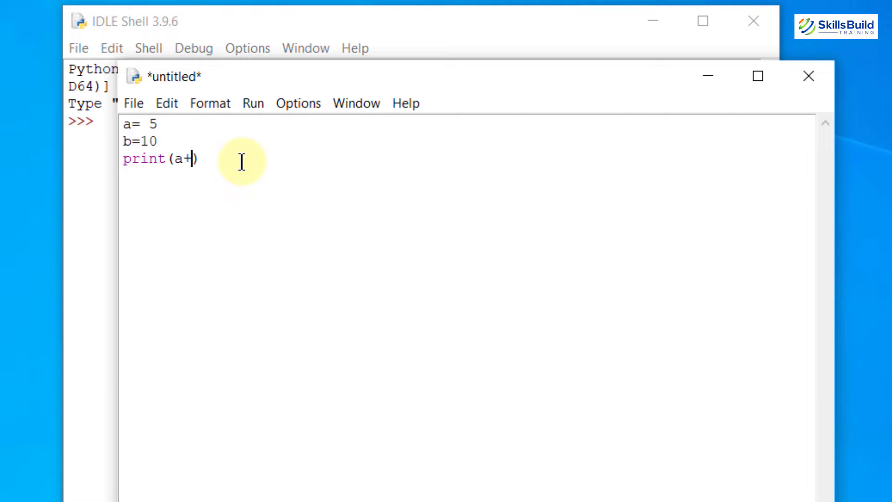
type("b")
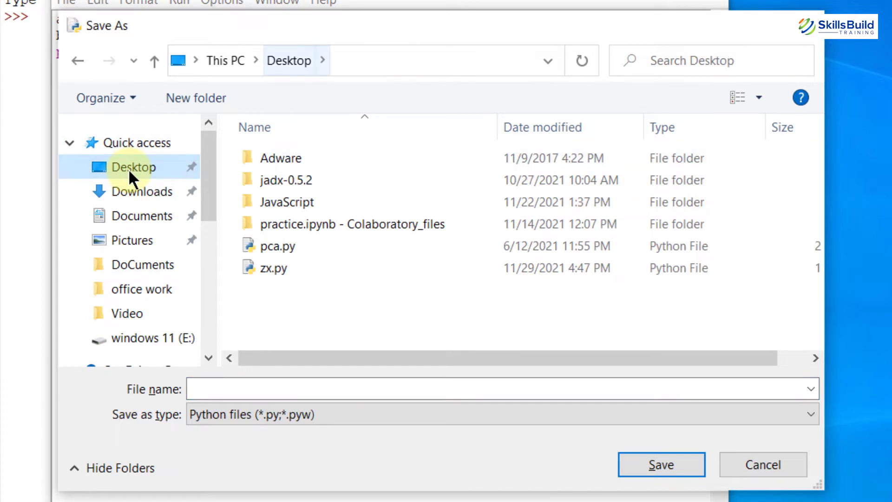
Step: Save the script to the Desktop as addition.py
left_click(280, 158)
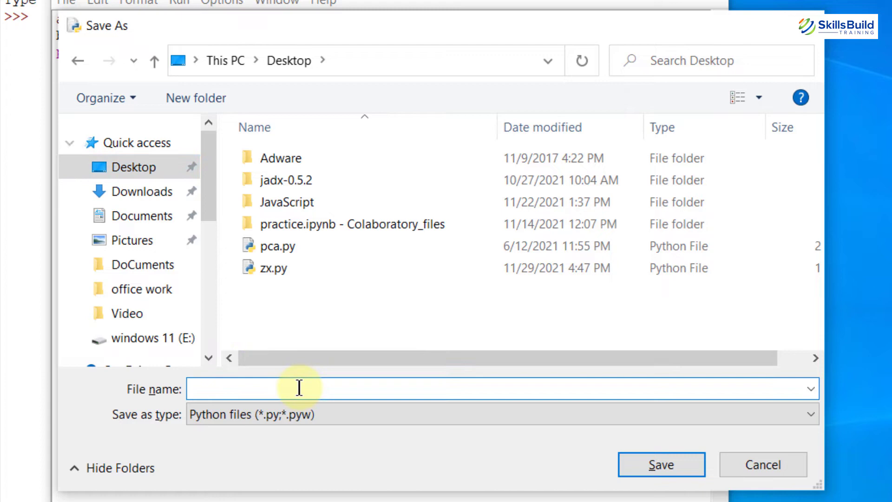
type("additio")
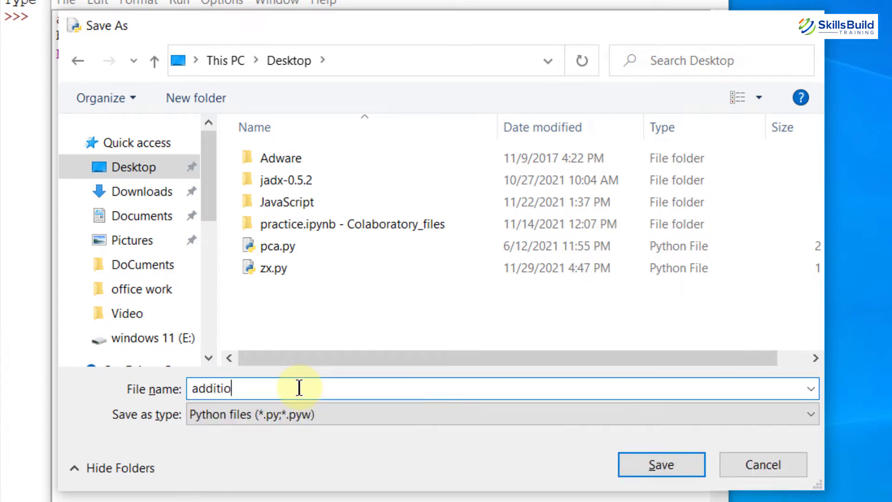
type("n")
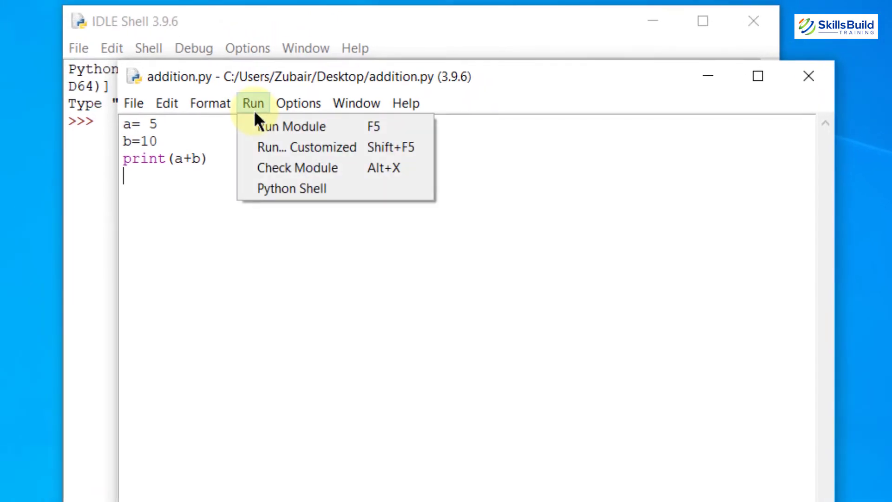
Step: Run addition.py so the shell prints 15, then close the editor window
left_click(291, 125)
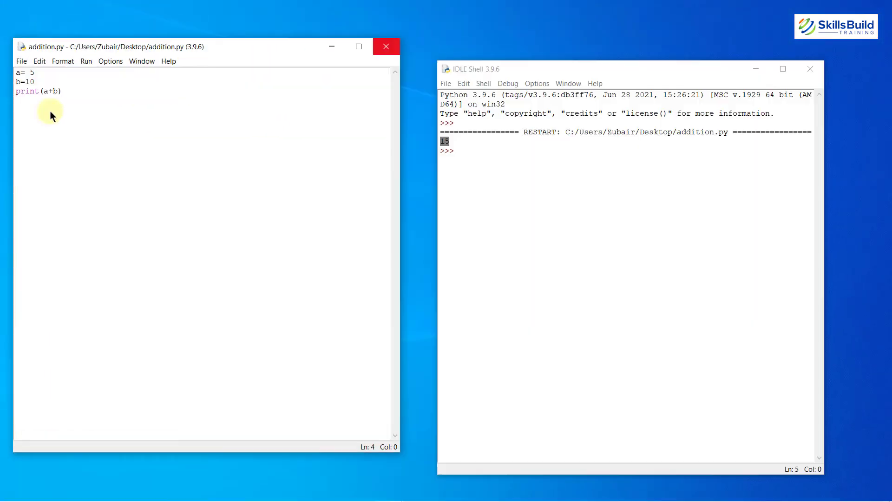
left_click(386, 46)
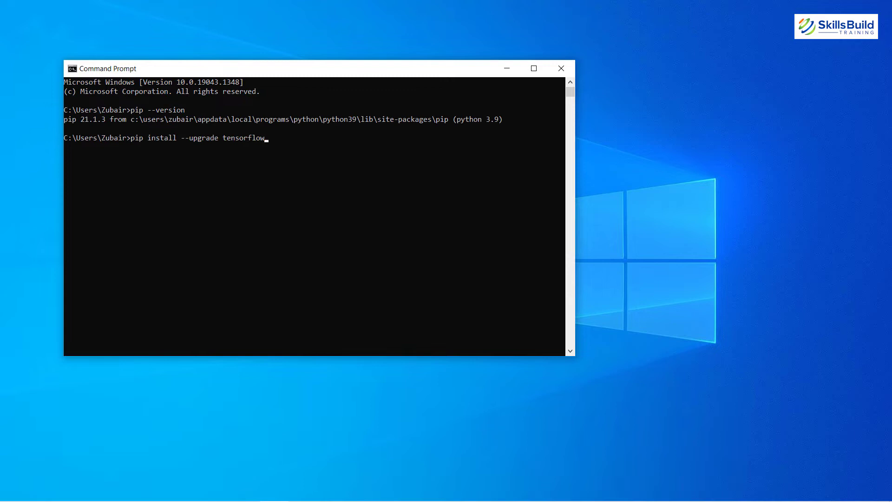
Step: Execute 'pip install --upgrade tensorflow' in Command Prompt
key("enter")
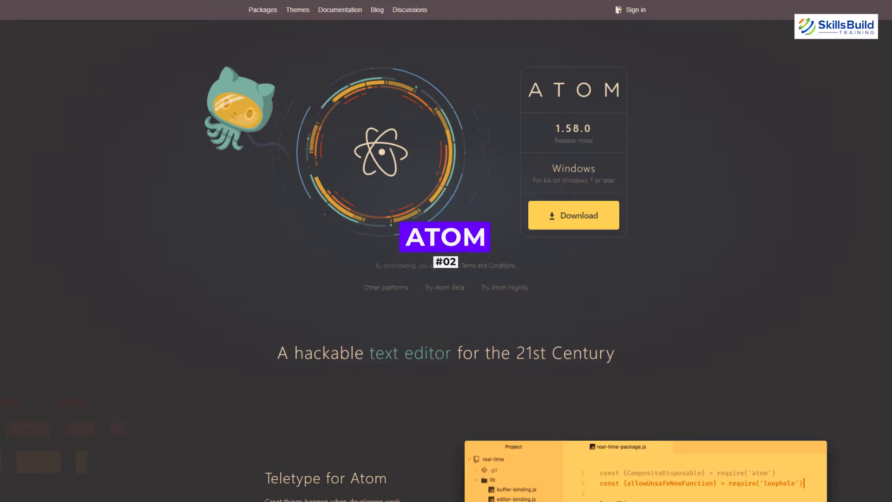
Step: Scroll the atom.io homepage down to the Teletype and GitHub for Atom feature sections
scroll("down", 3)
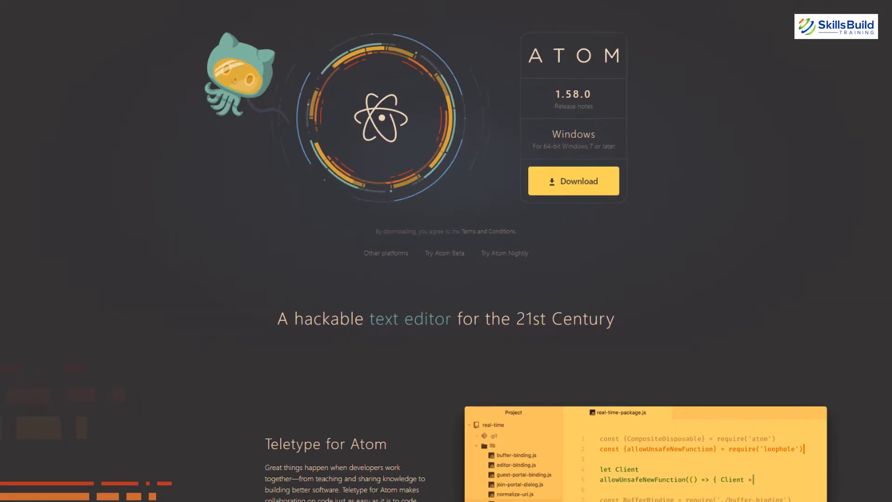
scroll("down", 3)
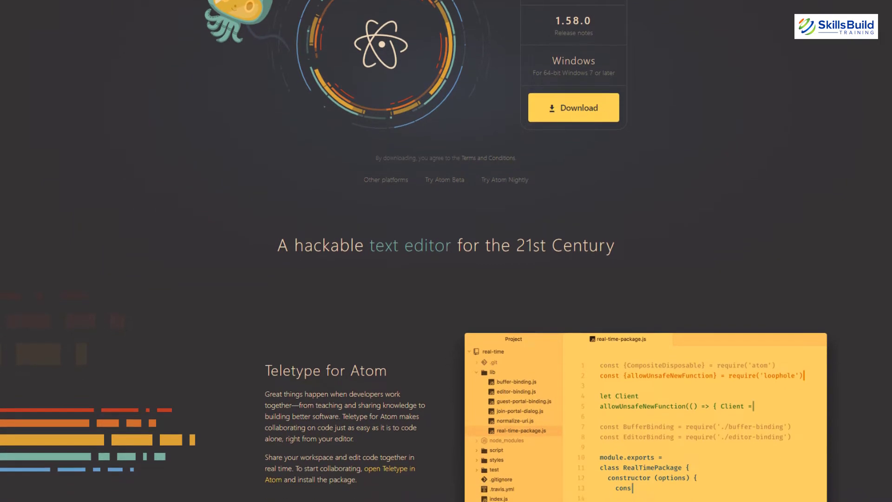
scroll("down", 3)
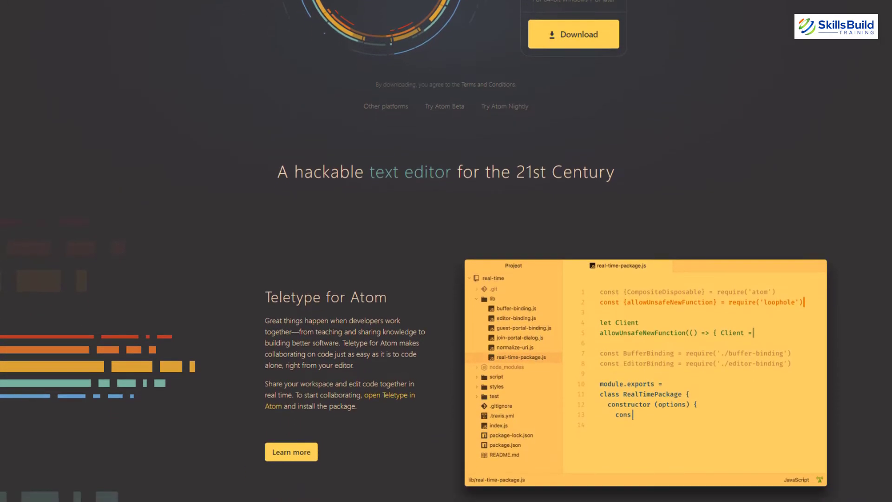
scroll("down", 3)
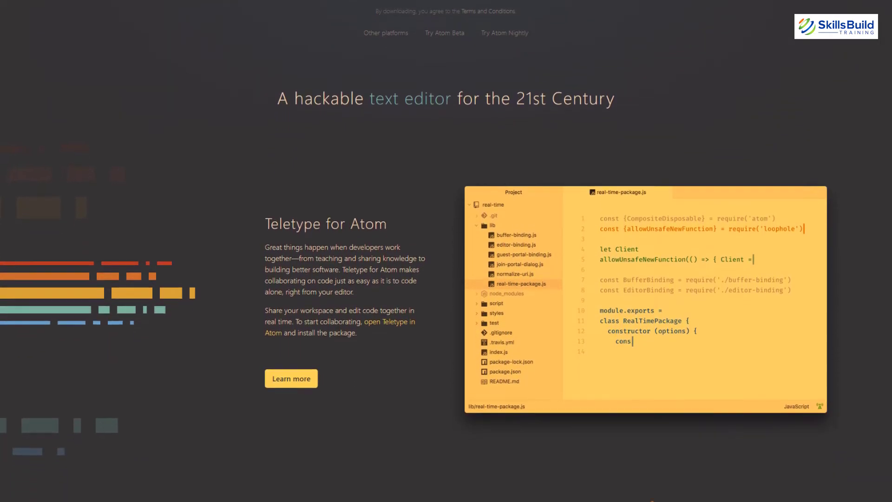
scroll("down", 3)
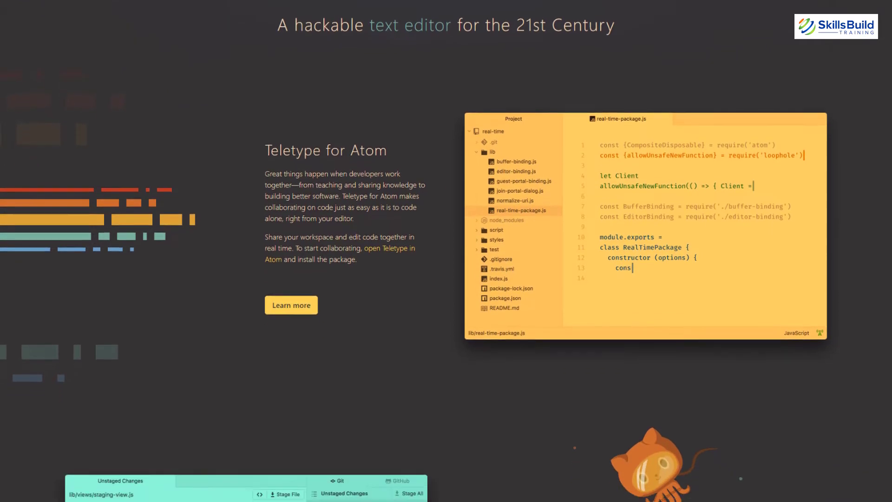
scroll("down", 3)
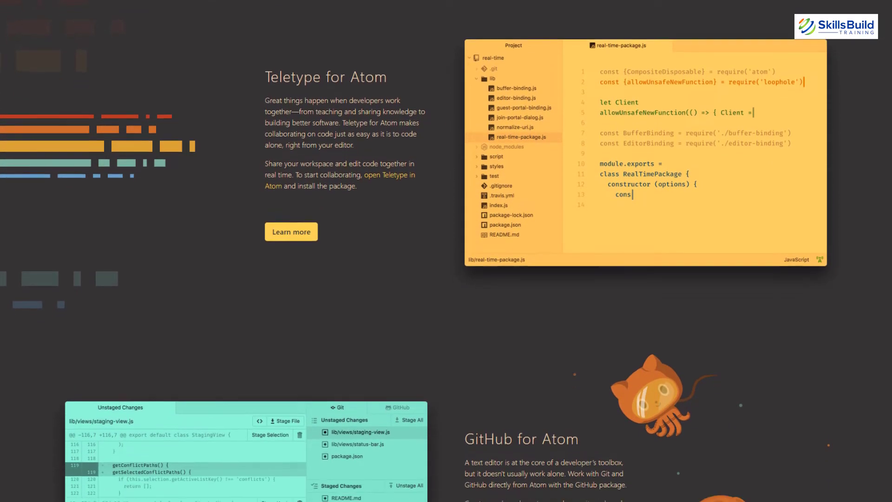
scroll("down", 3)
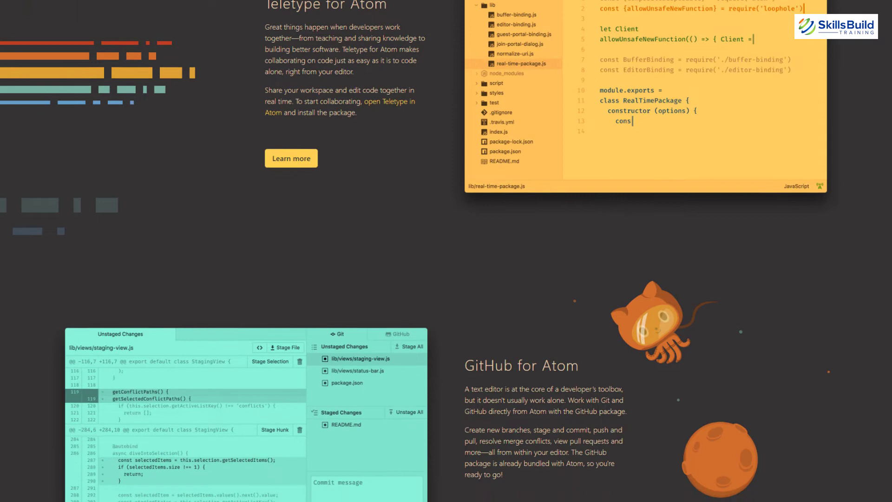
scroll("down", 3)
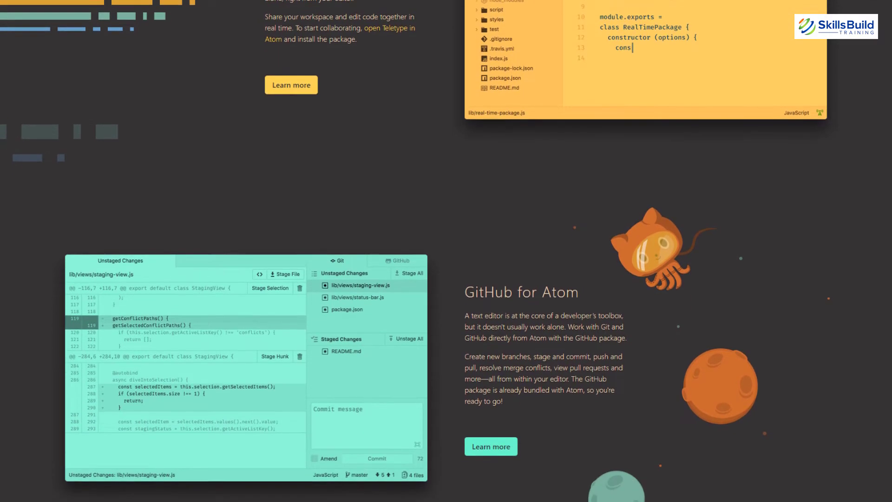
scroll("down", 3)
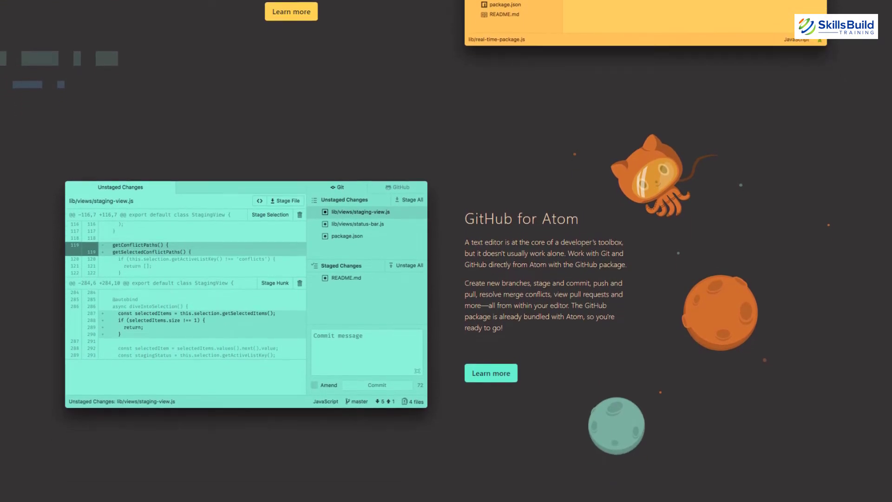
scroll("down", 3)
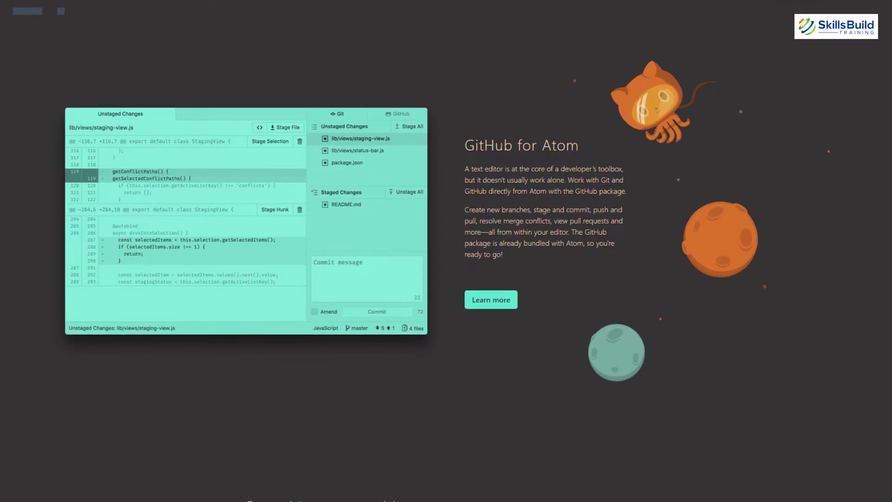
scroll("down", 3)
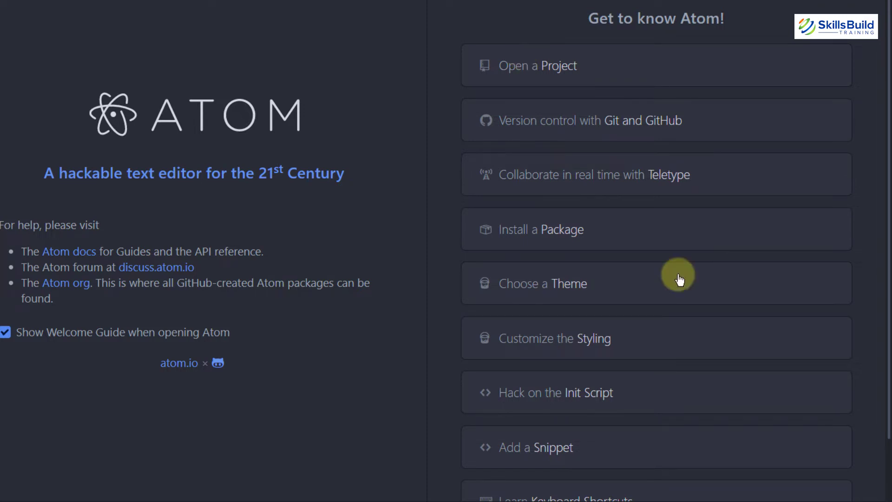
Step: Expand the 'Version control with Git and GitHub' topic in Atom's Welcome Guide
scroll("down", 3)
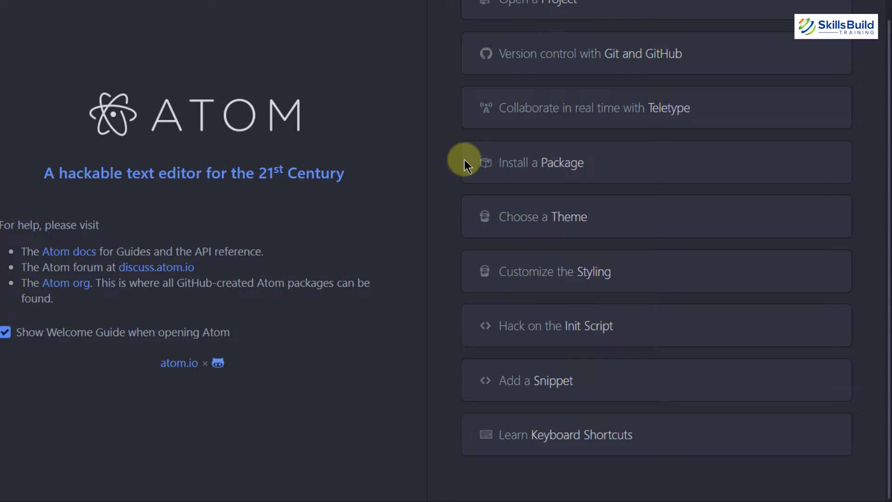
left_click(589, 54)
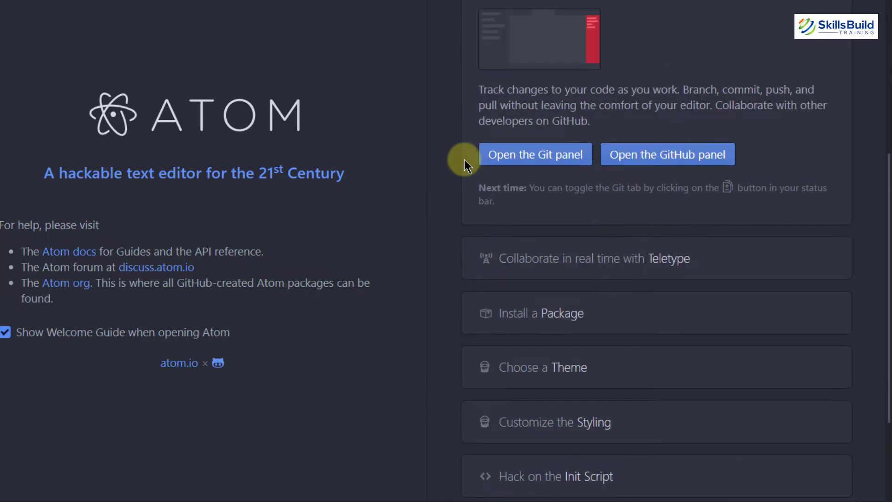
scroll("down", 3)
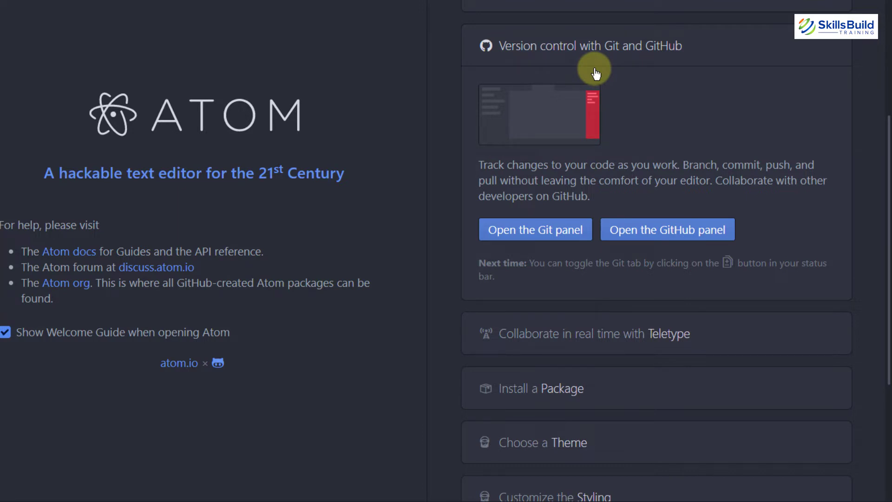
mouse_move(466, 166)
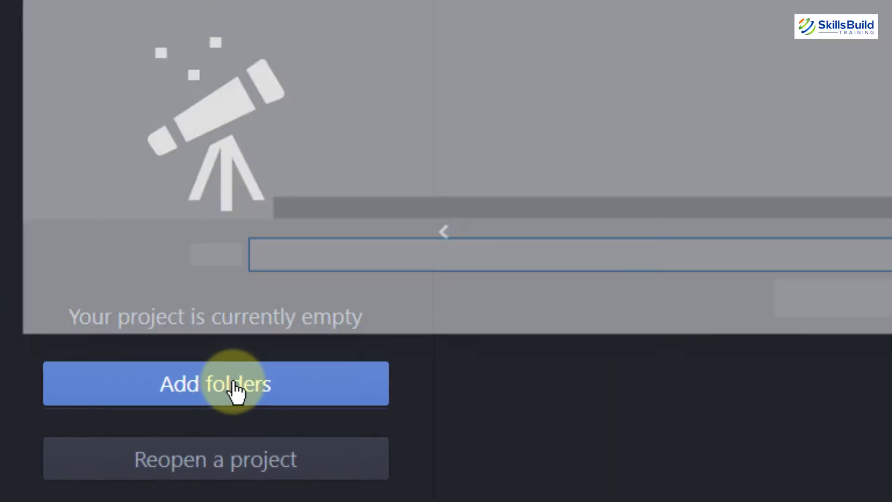
Step: Create a new Desktop folder named Atom and add it as the Atom project folder
left_click(215, 384)
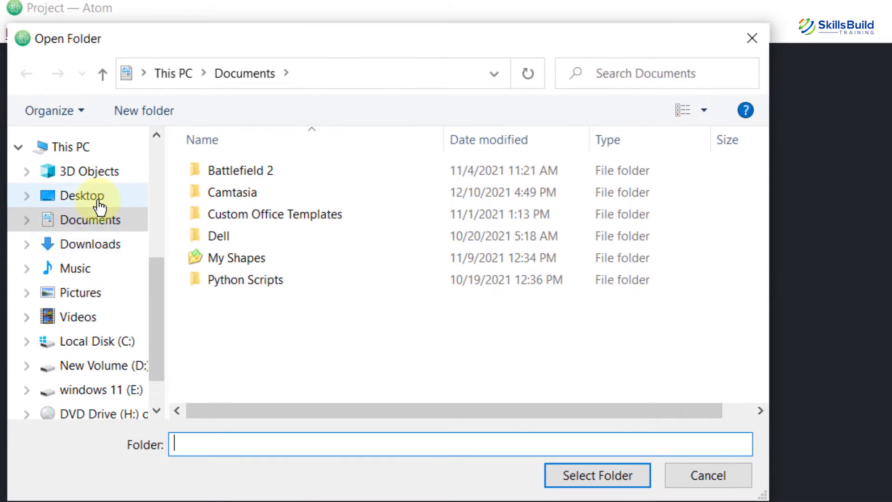
left_click(81, 195)
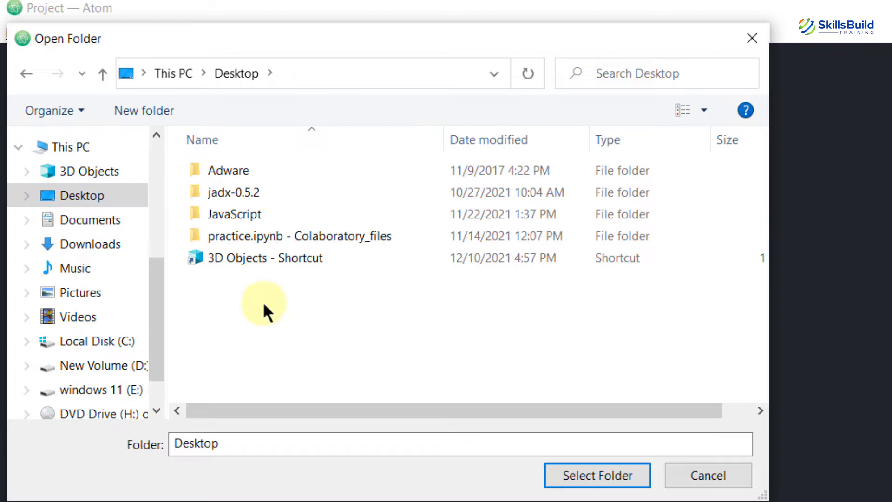
right_click(263, 302)
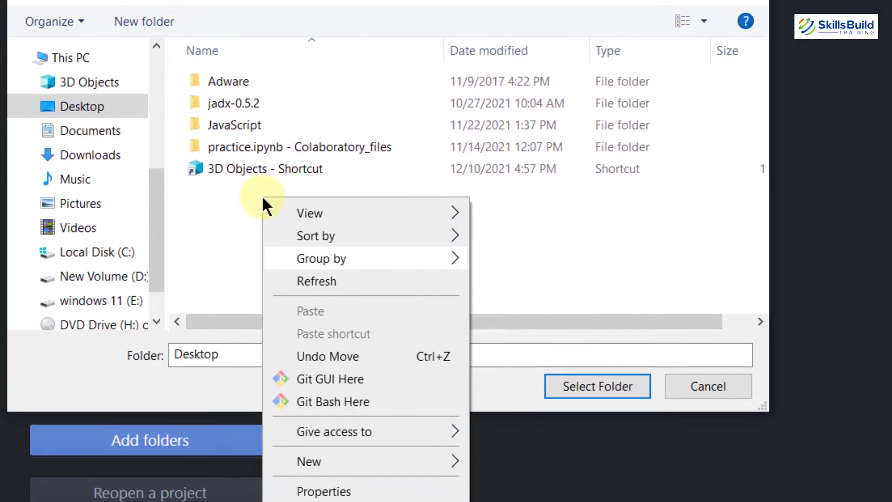
mouse_move(308, 457)
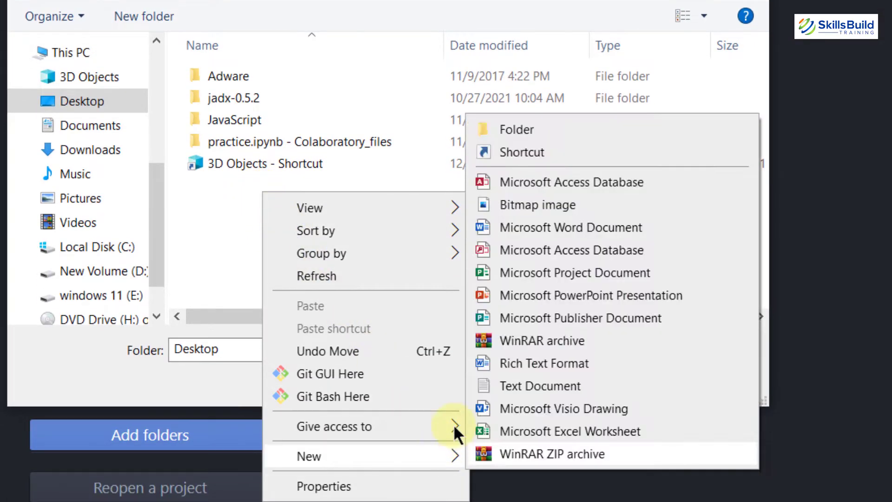
left_click(516, 129)
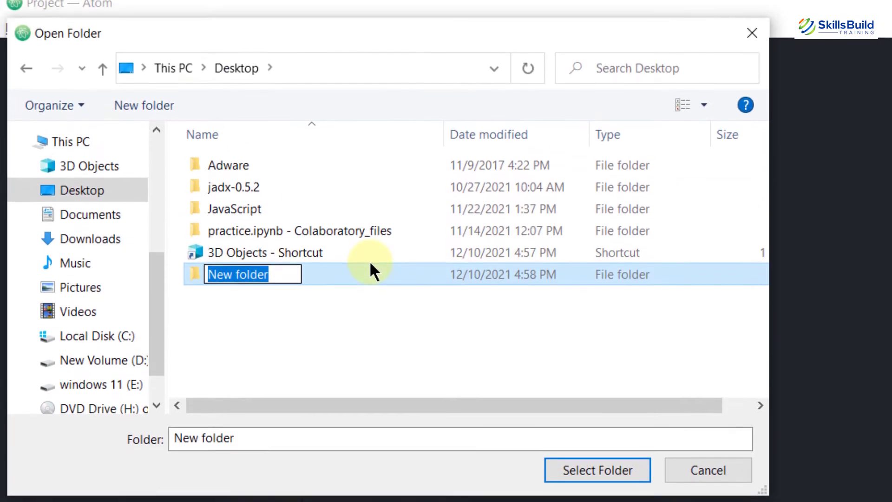
type("Atom")
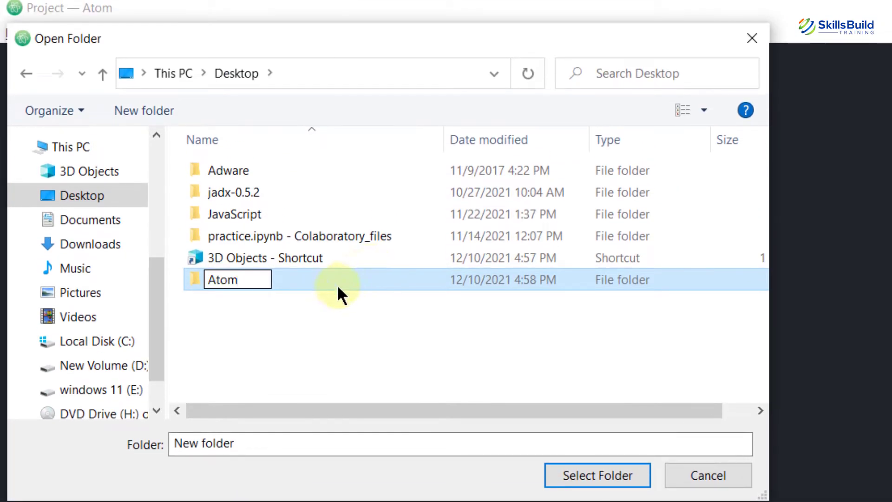
left_click(596, 475)
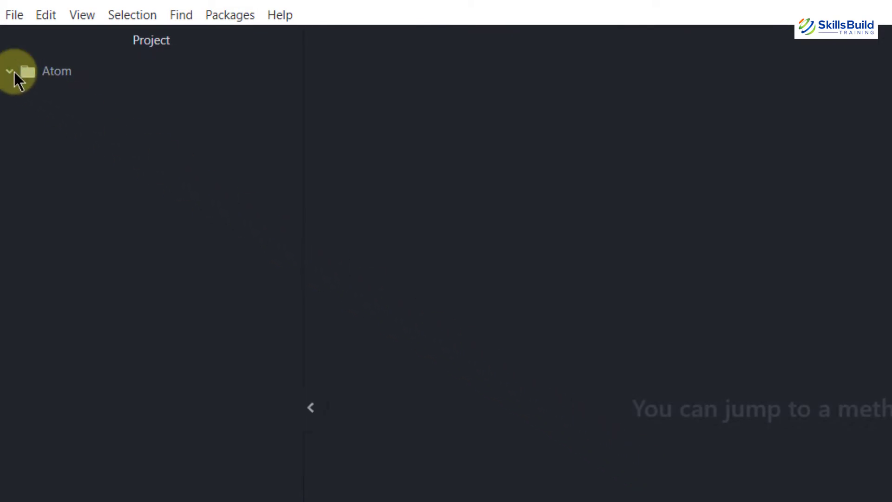
right_click(56, 71)
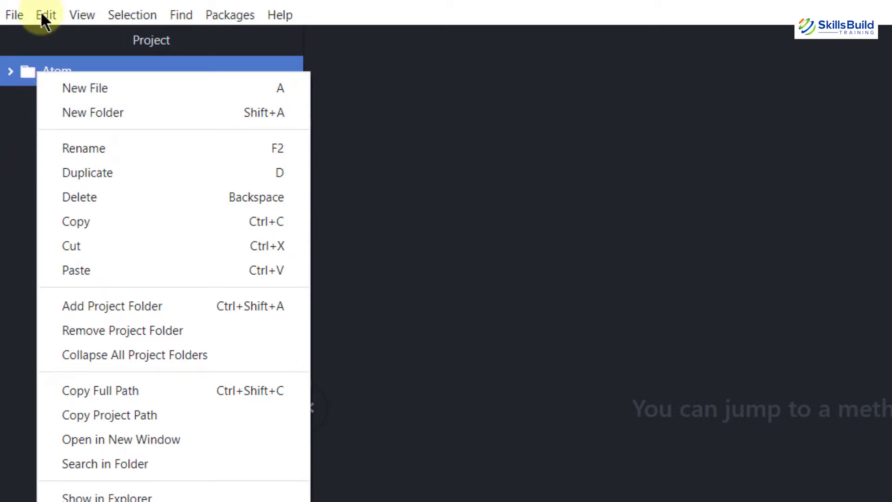
left_click(14, 14)
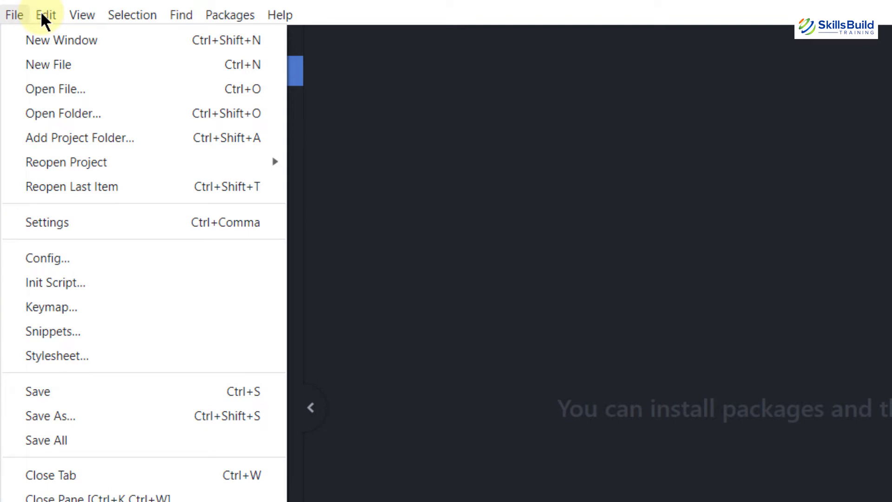
mouse_move(35, 227)
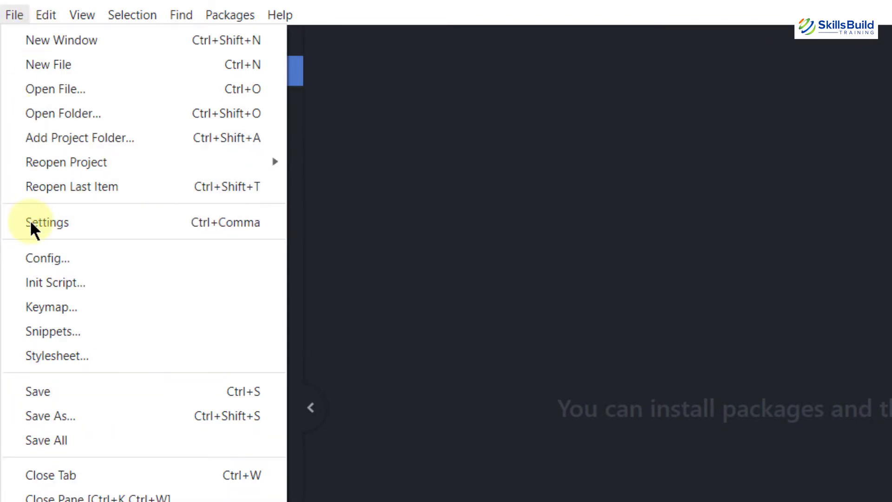
mouse_move(48, 222)
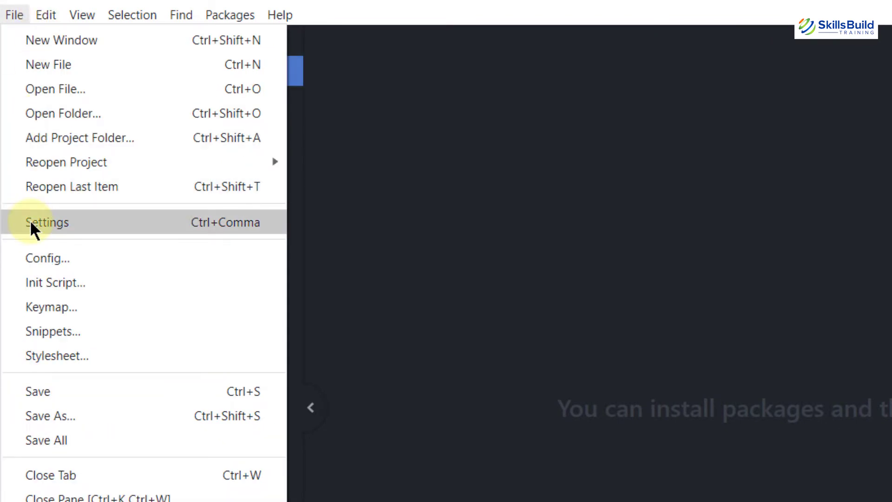
mouse_move(51, 306)
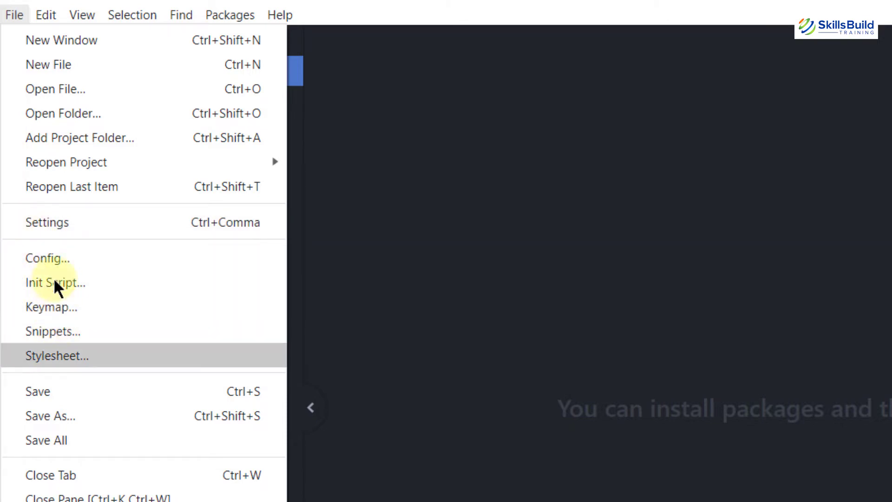
left_click(46, 14)
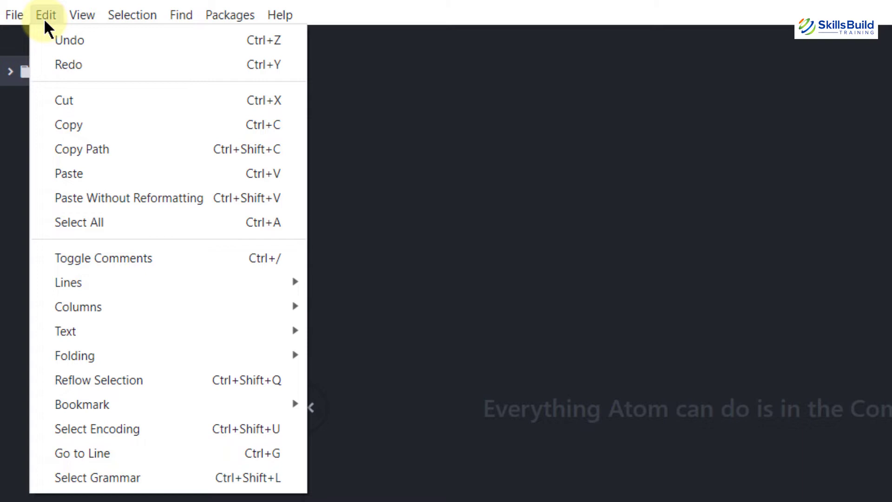
mouse_move(67, 40)
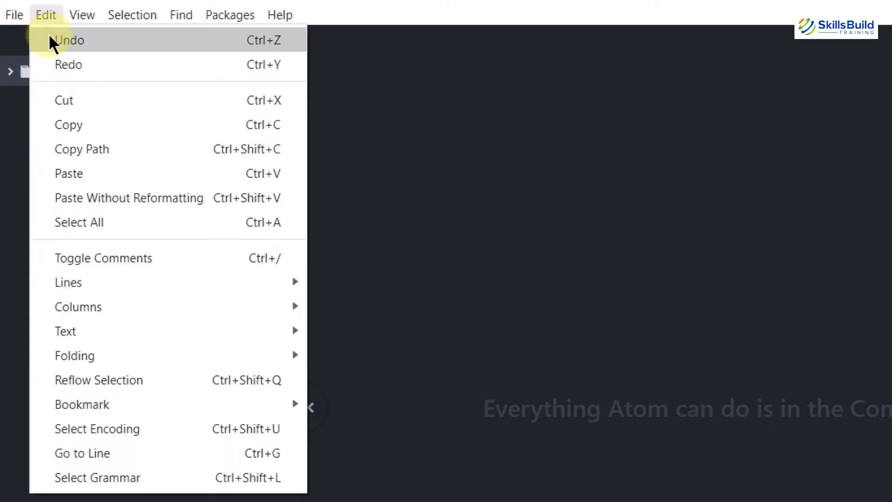
mouse_move(68, 40)
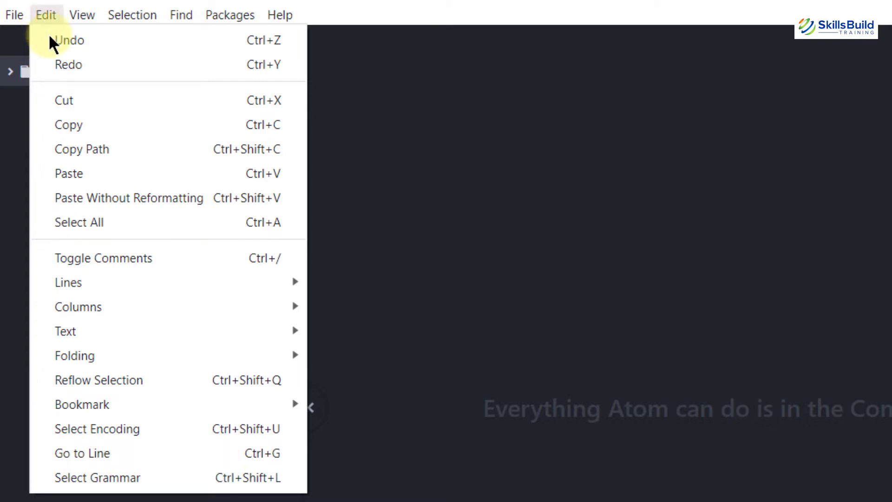
left_click(229, 15)
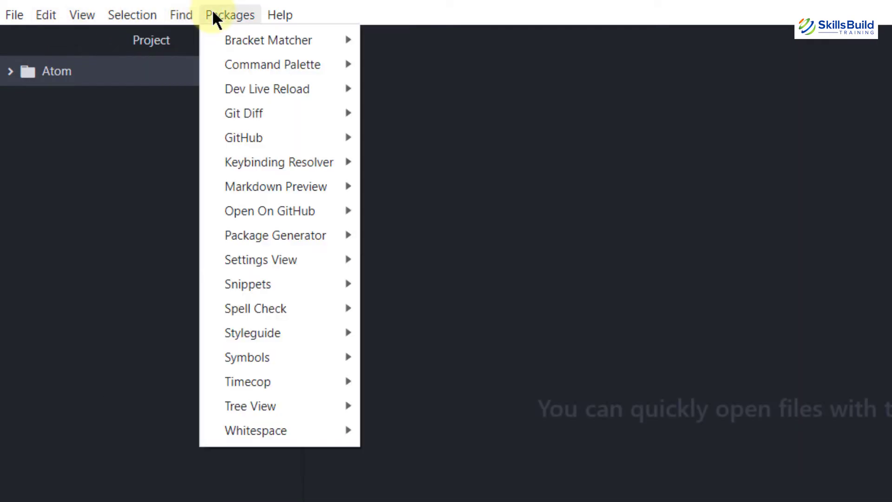
mouse_move(267, 40)
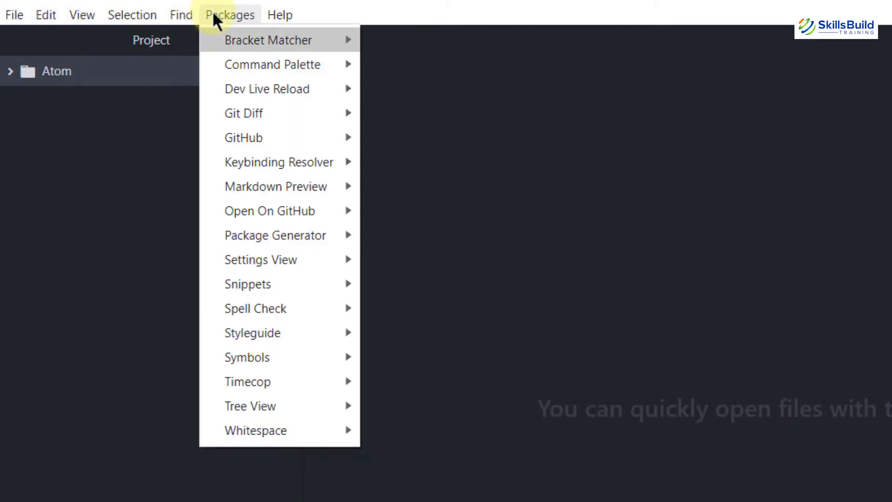
mouse_move(243, 138)
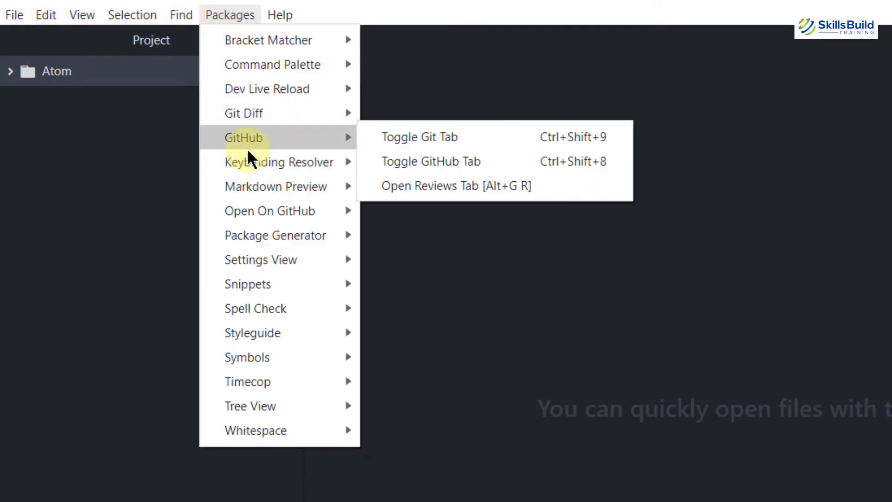
mouse_move(275, 235)
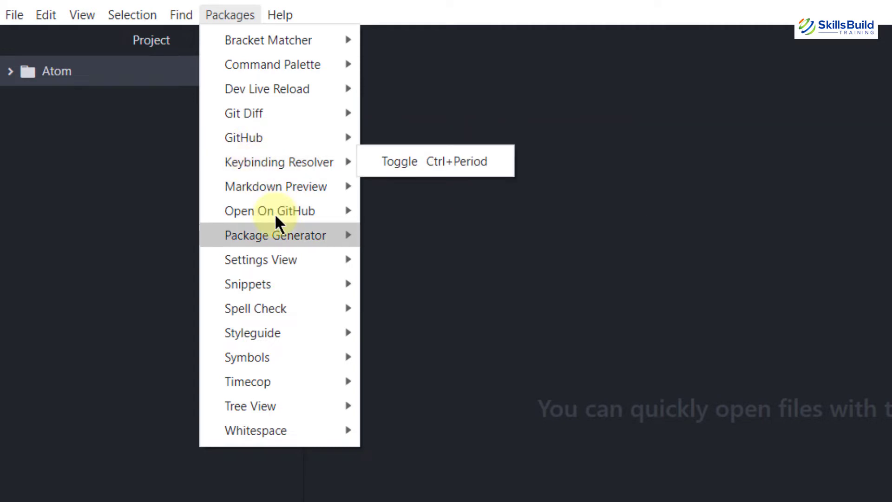
mouse_move(279, 285)
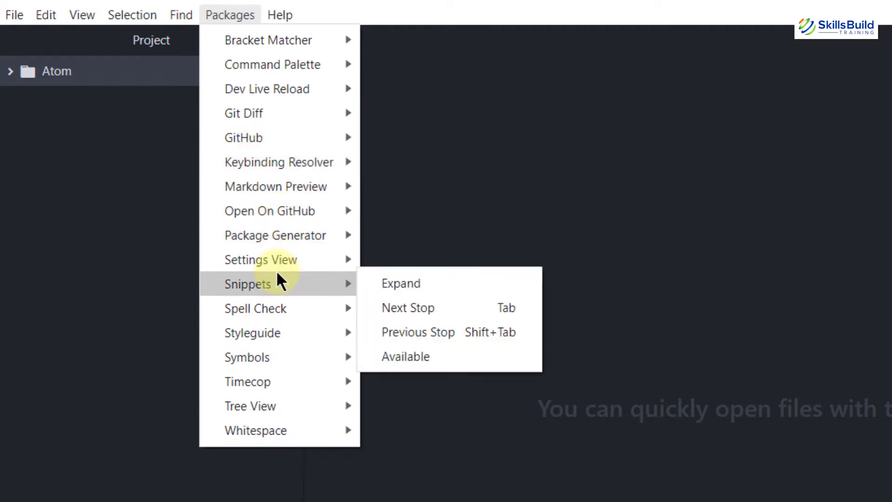
mouse_move(268, 381)
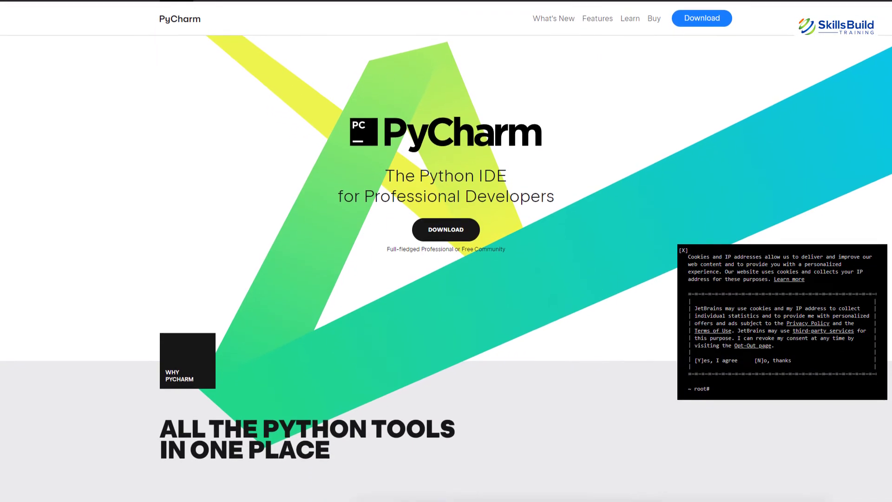
Step: Scroll the PyCharm homepage down to the 'Why PyCharm' feature overview
scroll("down", 3)
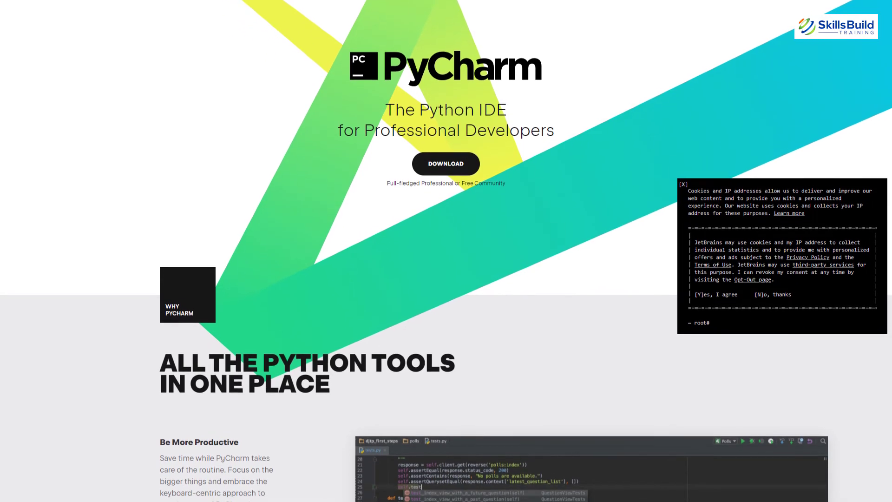
scroll("down", 3)
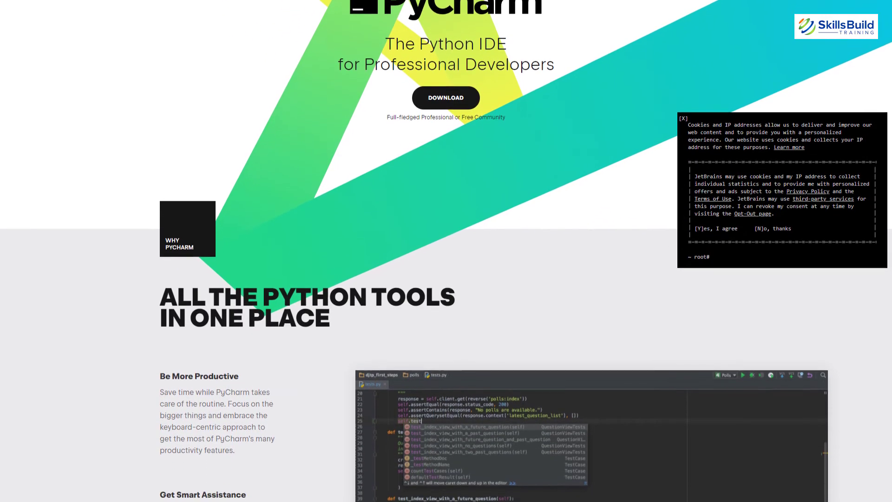
scroll("down", 3)
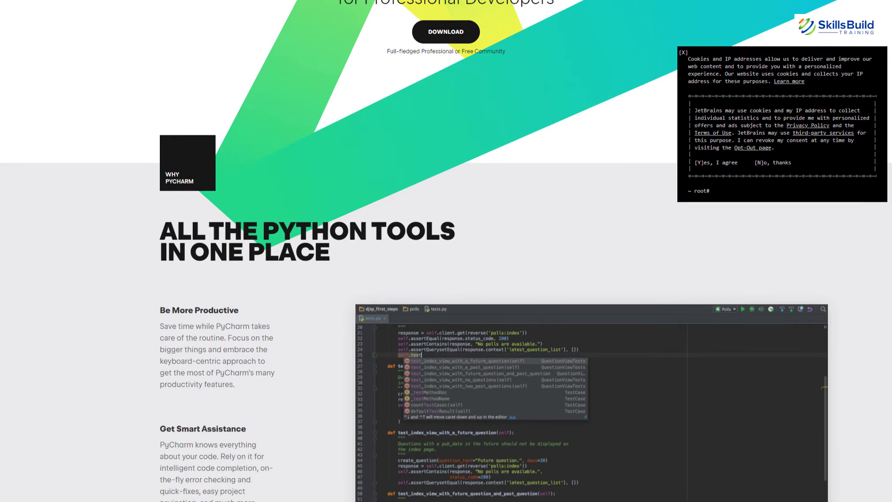
scroll("down", 3)
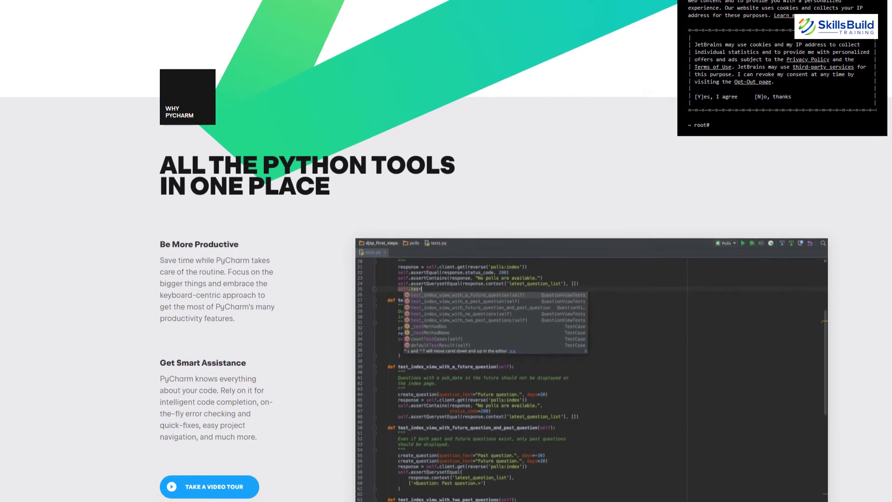
scroll("down", 3)
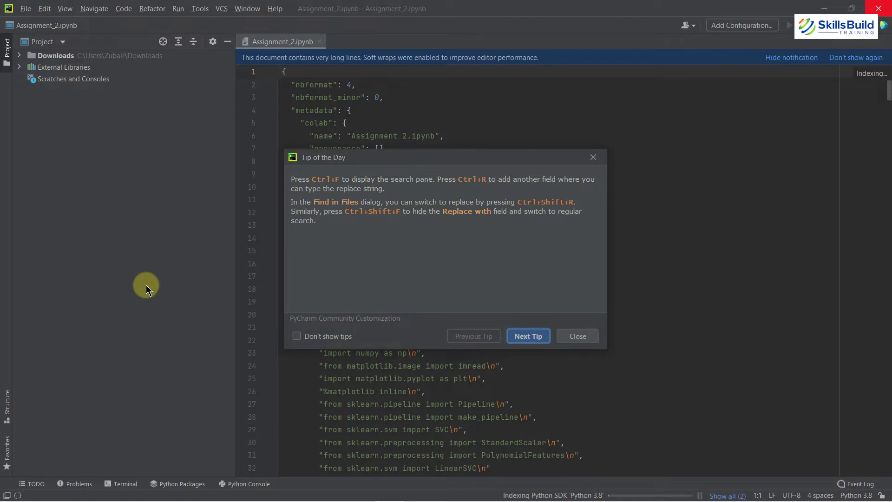
Step: Dismiss PyCharm's Tip of the Day and bring up the File menu commands
left_click(593, 157)
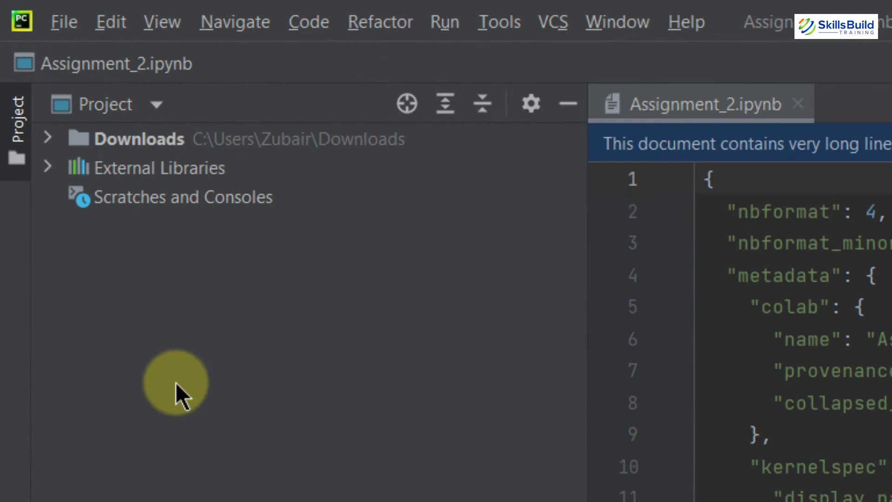
mouse_move(88, 139)
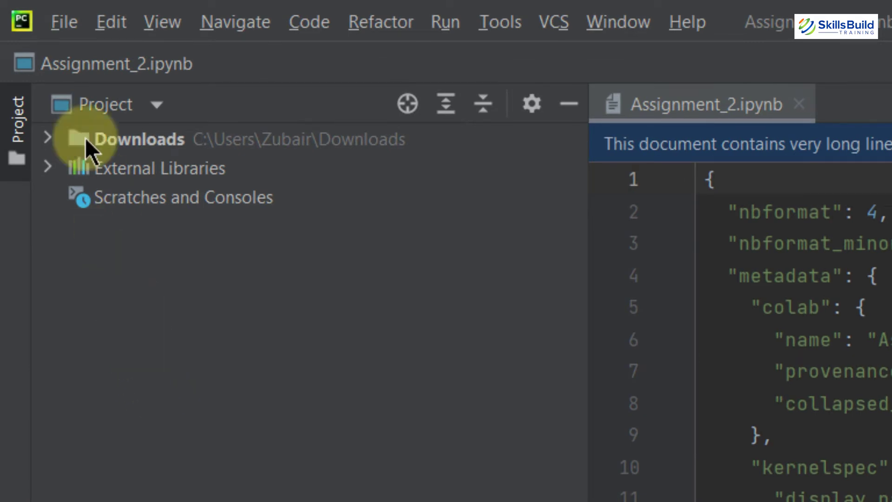
left_click(65, 21)
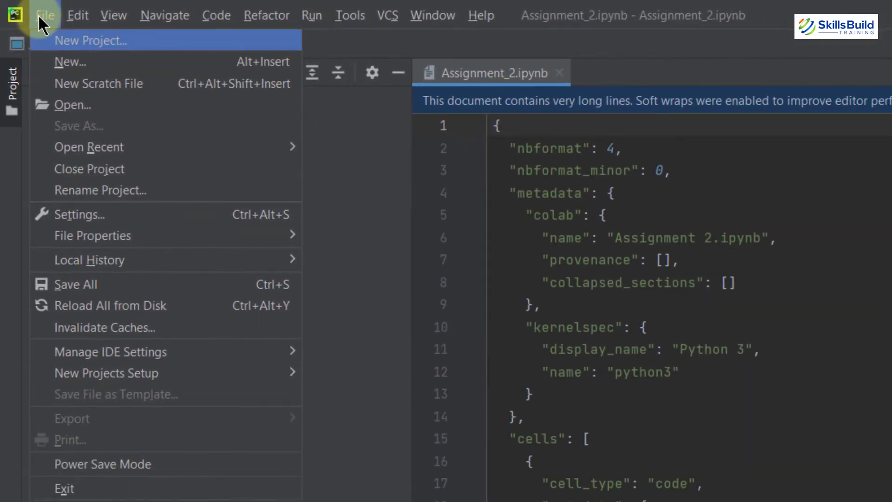
mouse_move(86, 77)
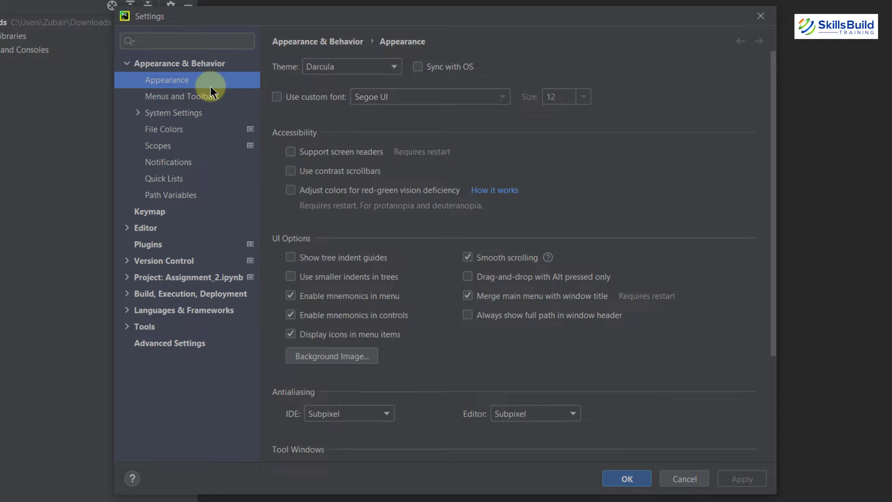
mouse_move(148, 245)
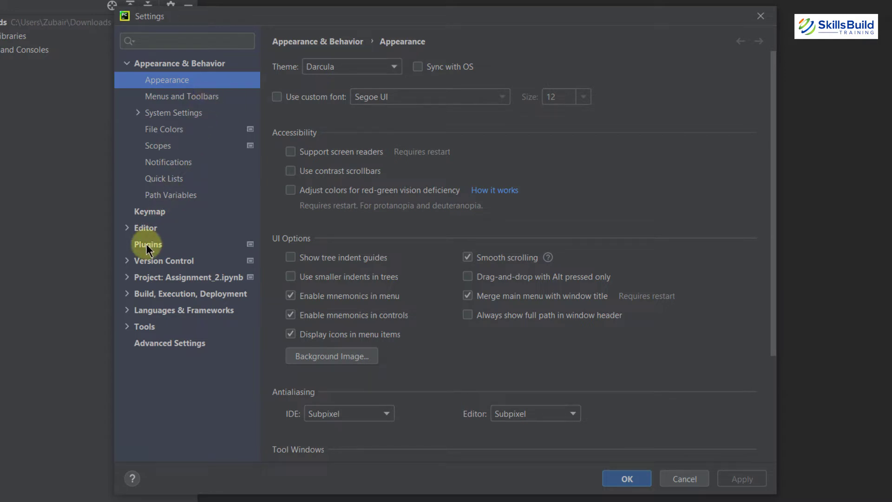
Step: Browse the Plugins Marketplace list in PyCharm settings, with IdeaVim's details showing
left_click(147, 244)
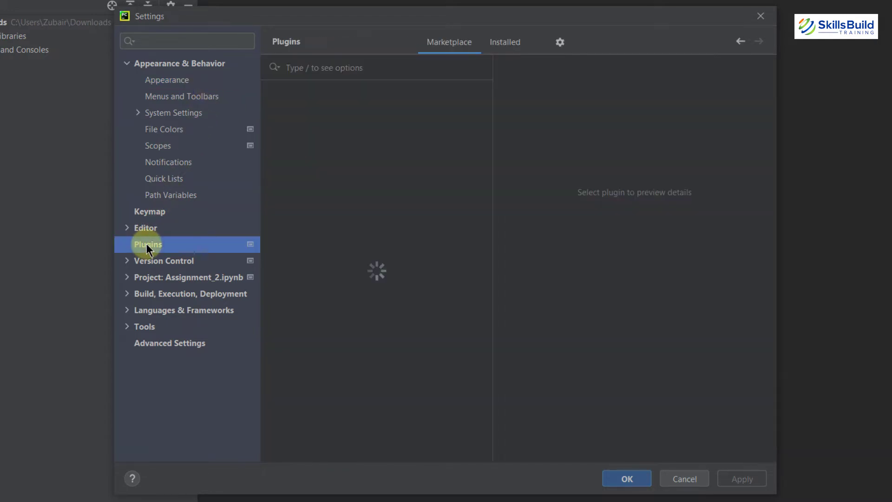
mouse_move(452, 148)
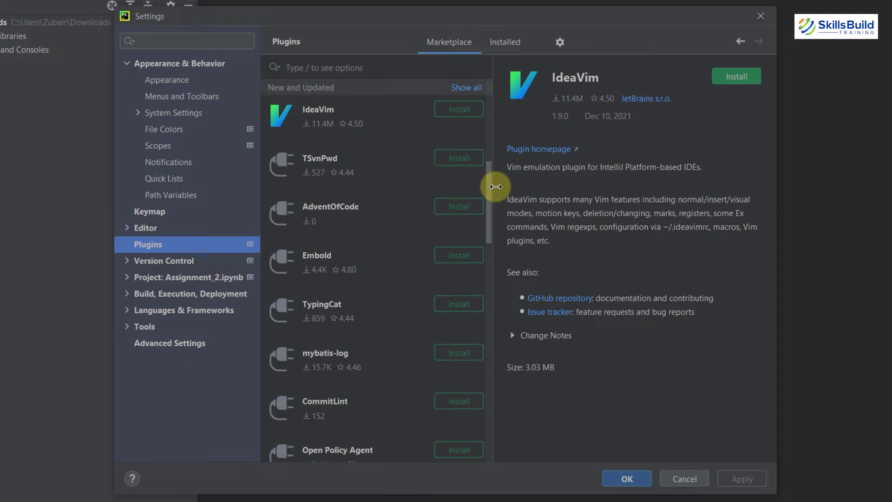
scroll("down", 3)
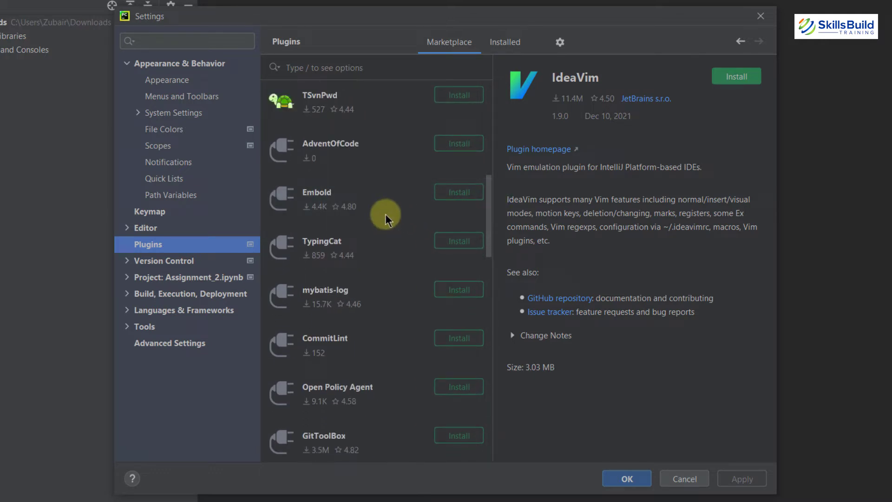
mouse_move(263, 174)
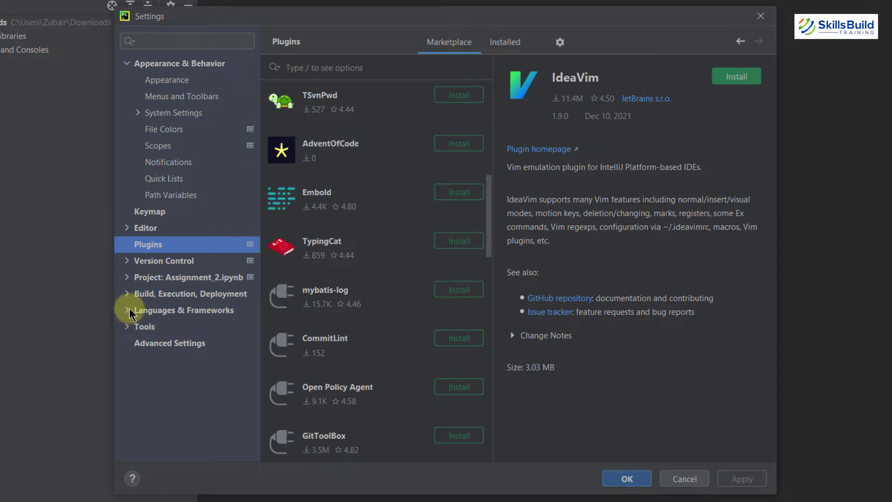
Step: Show the Markdown page under Languages & Frameworks in PyCharm settings
left_click(128, 311)
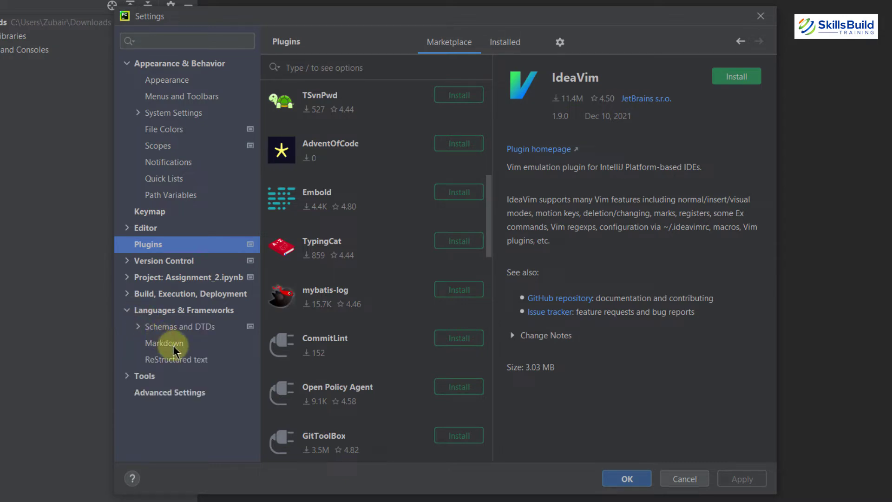
left_click(166, 343)
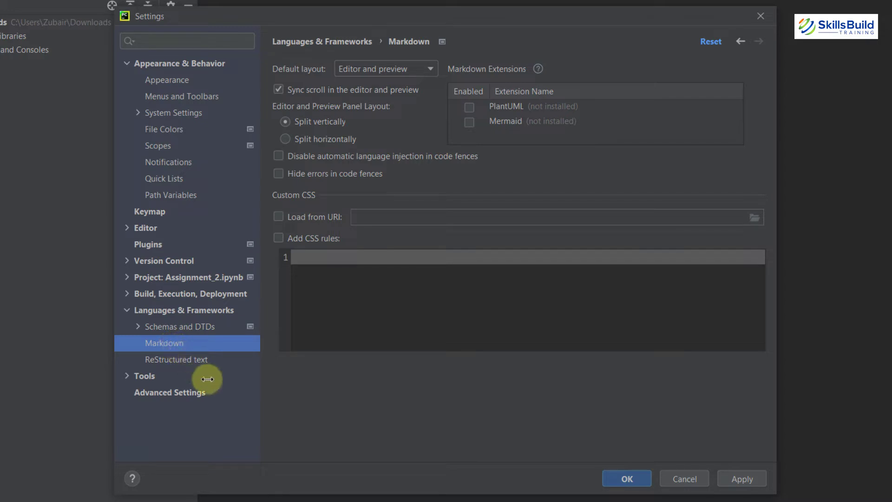
mouse_move(224, 397)
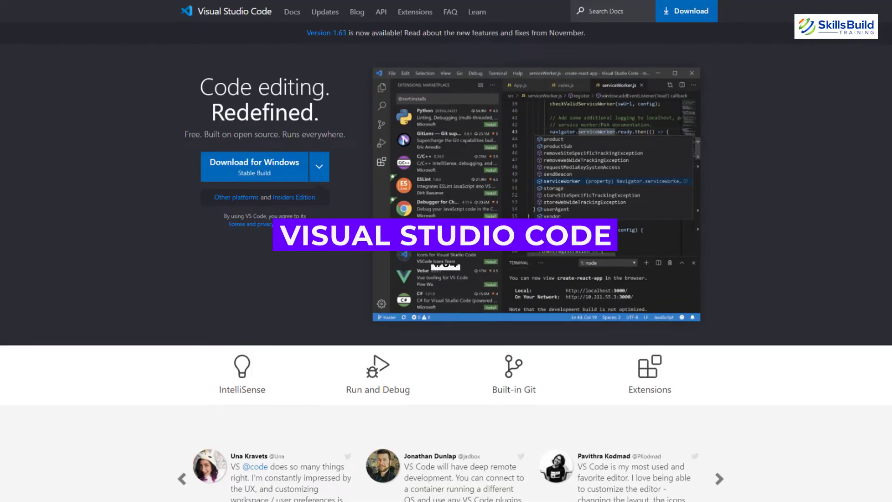
scroll("down", 3)
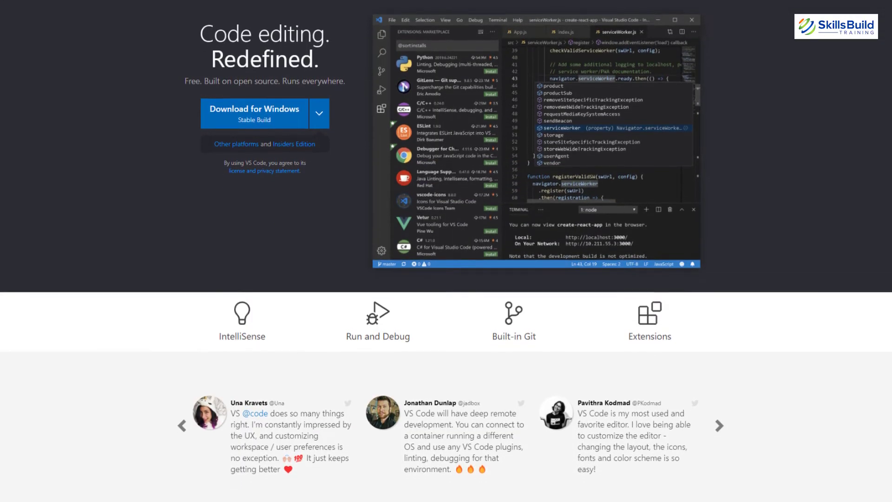
scroll("down", 3)
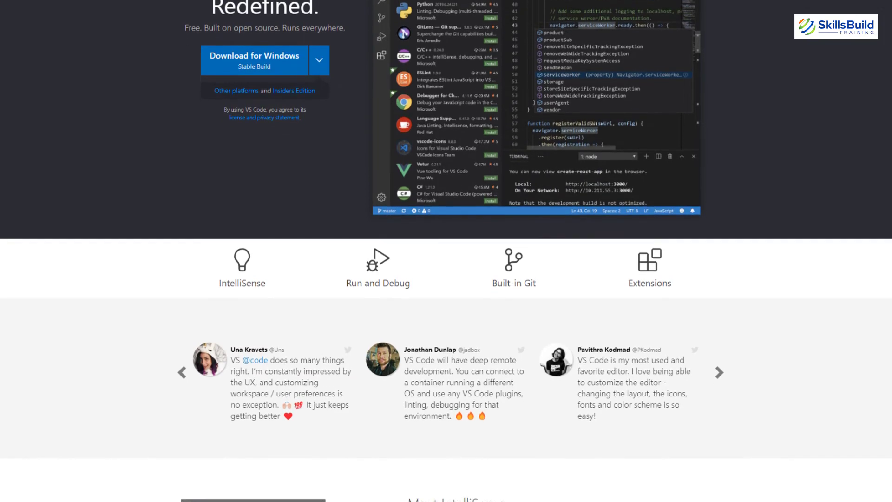
scroll("down", 3)
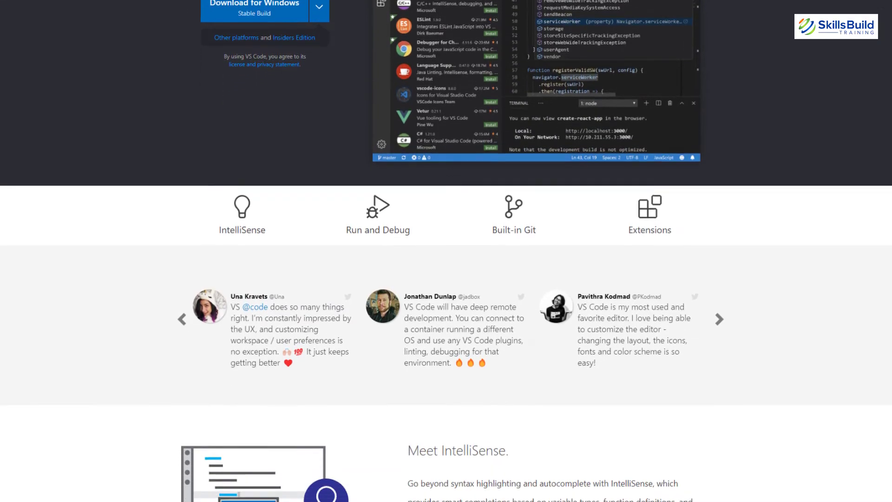
scroll("down", 3)
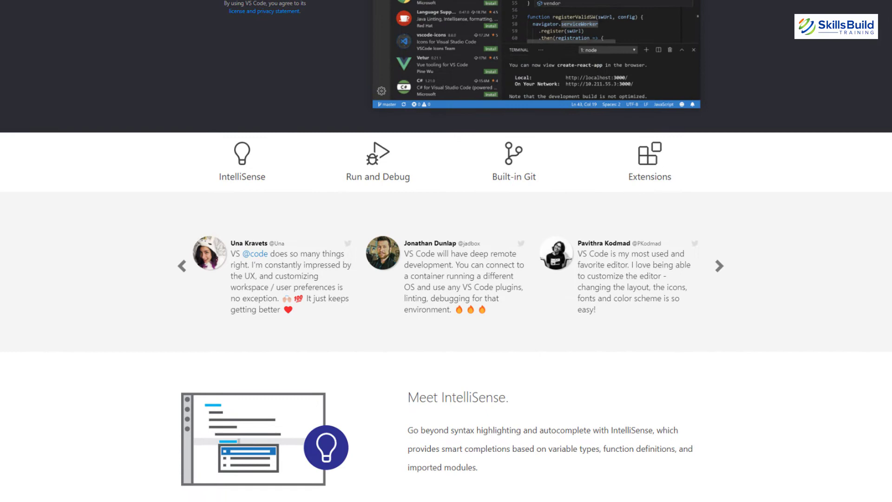
scroll("down", 3)
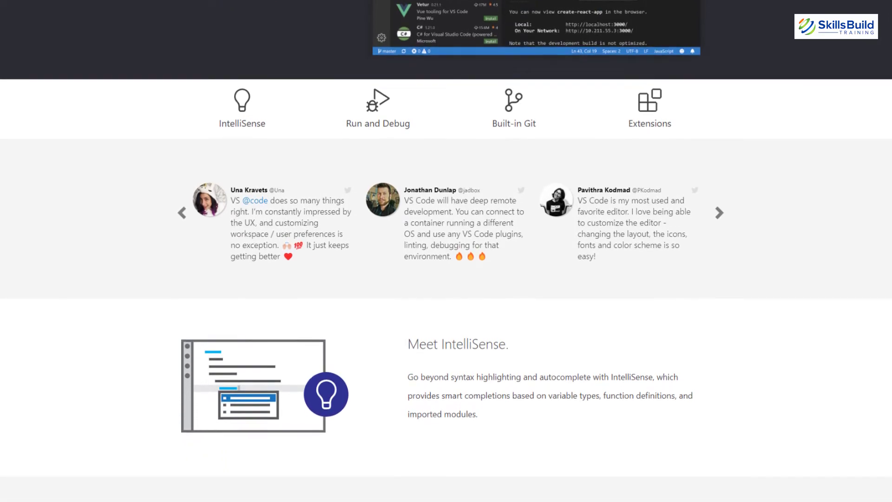
scroll("down", 3)
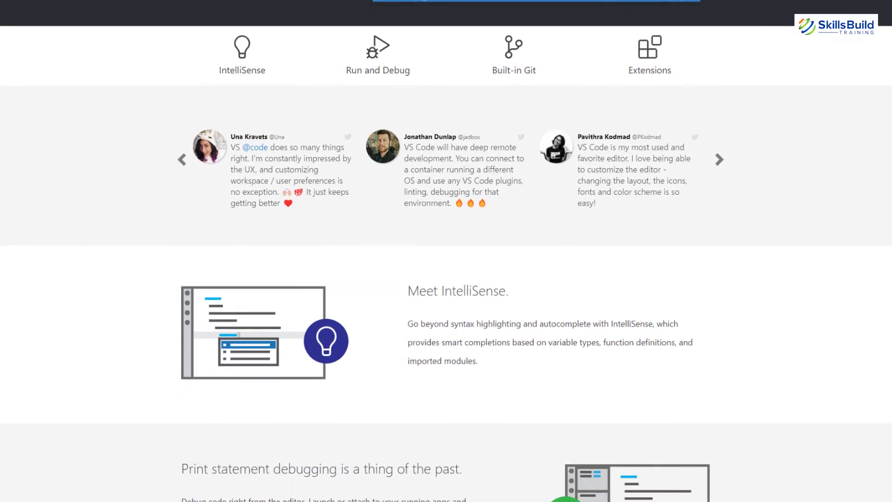
scroll("down", 3)
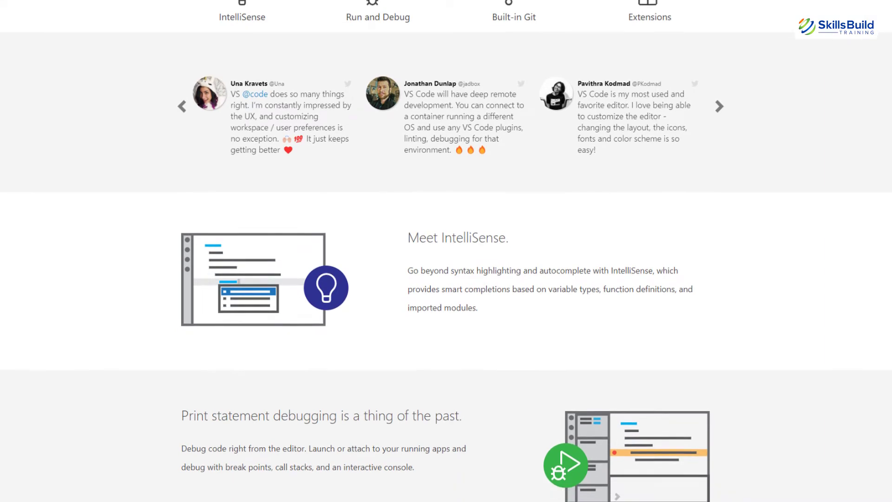
scroll("down", 3)
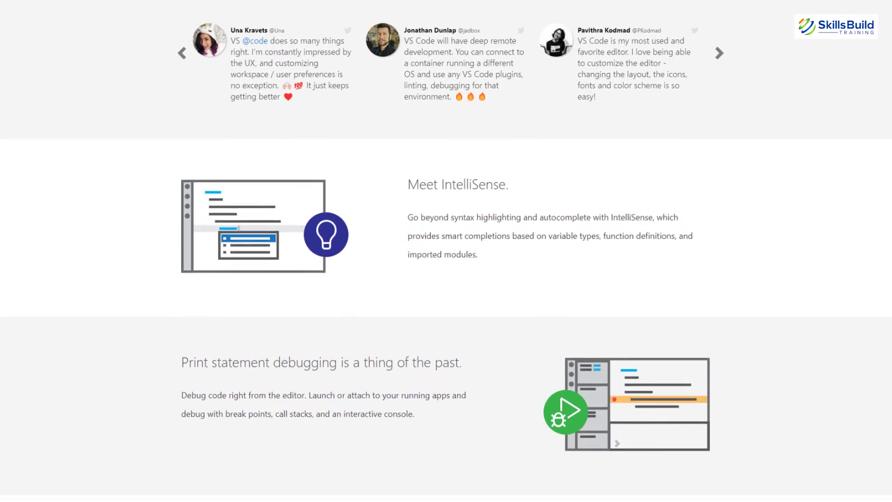
scroll("down", 3)
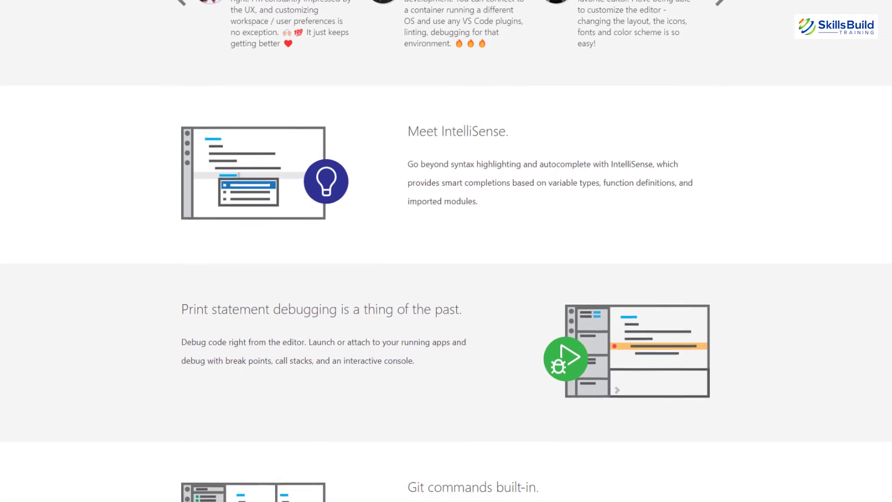
scroll("down", 3)
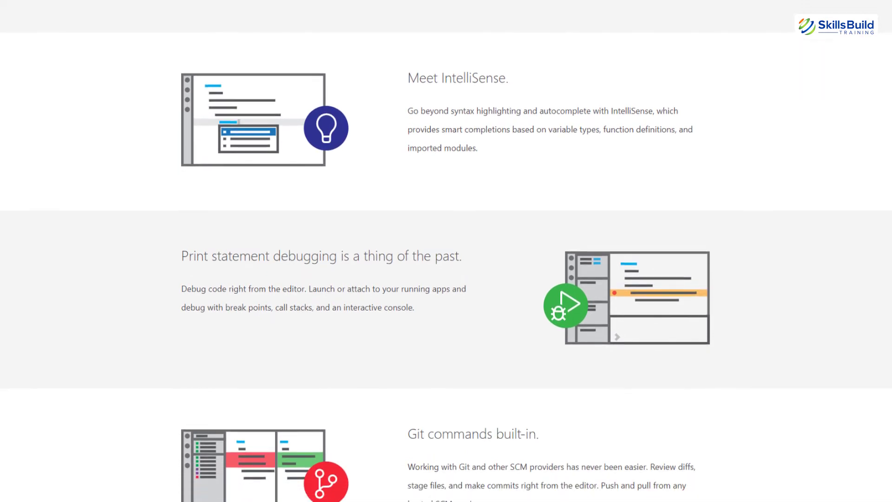
scroll("down", 3)
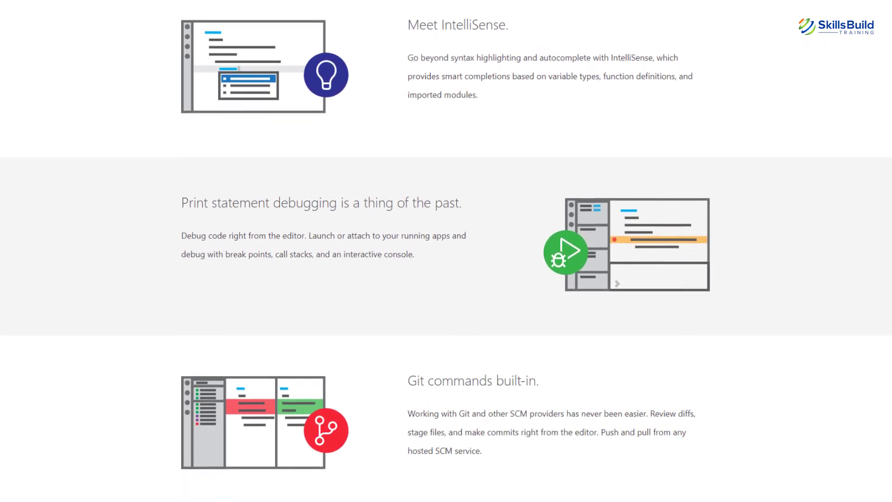
scroll("down", 3)
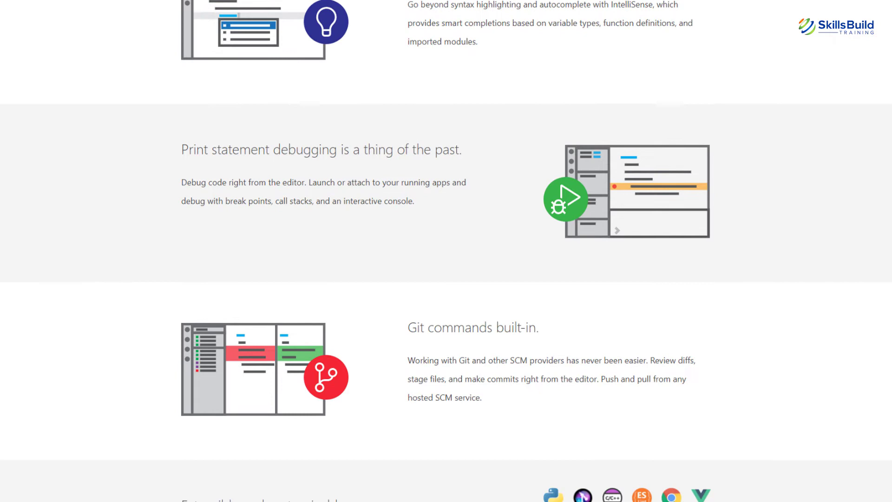
scroll("down", 3)
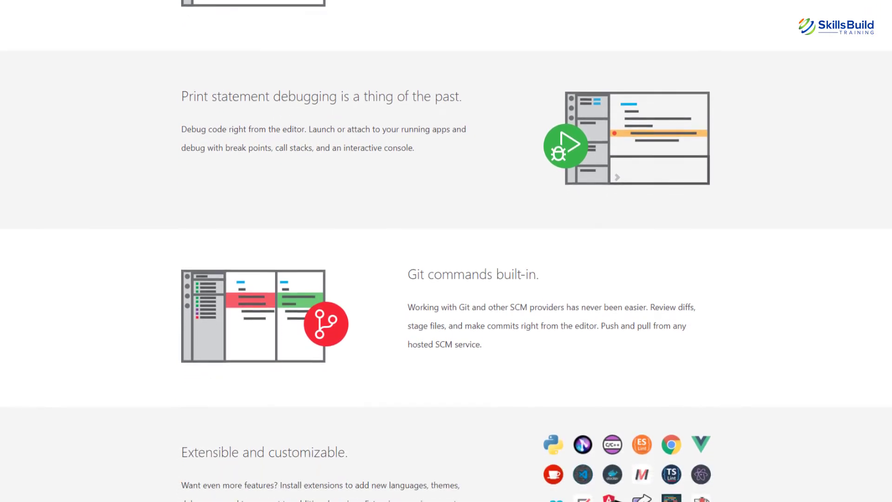
scroll("down", 3)
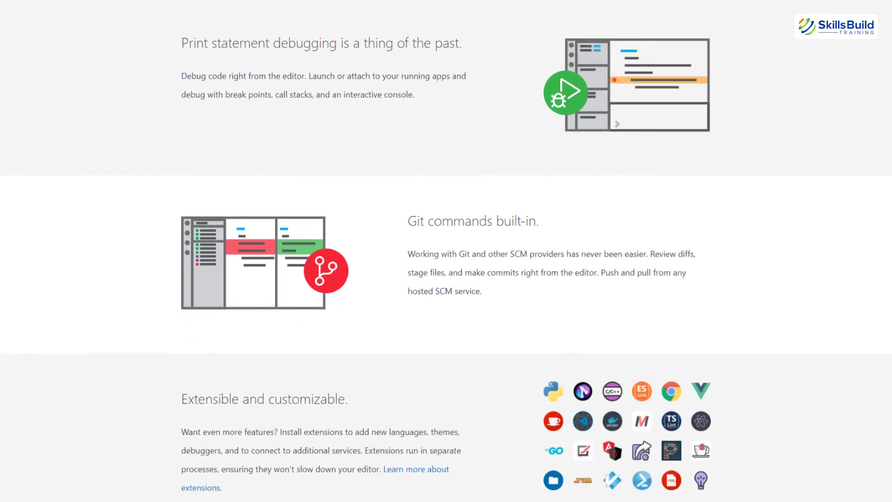
scroll("down", 3)
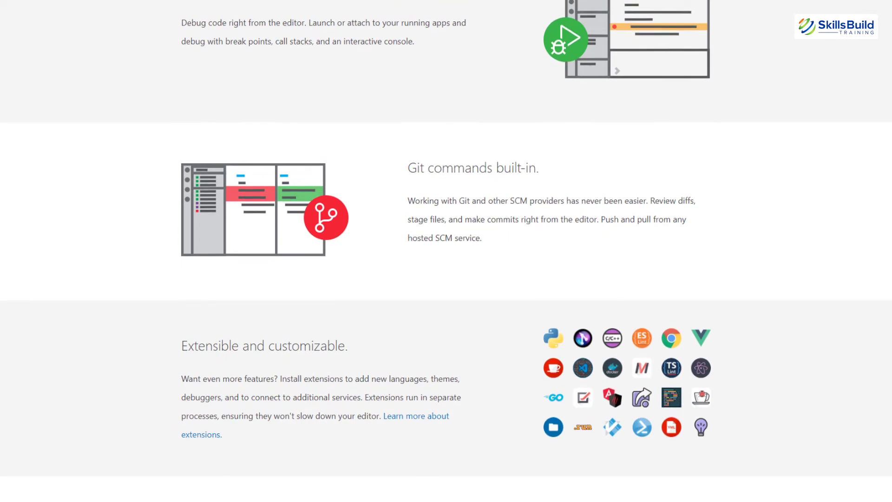
scroll("down", 3)
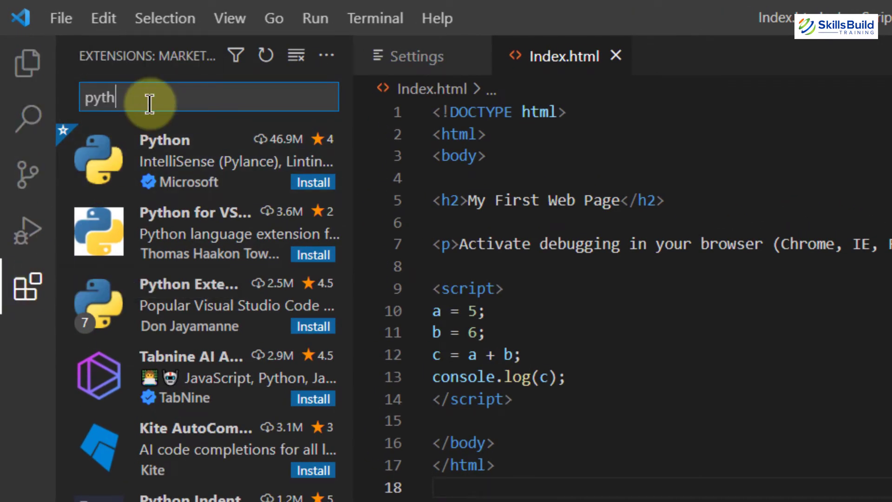
Step: Search the extension marketplace for 'python', then for 'tensor' to list TensorFlow extensions
type("on")
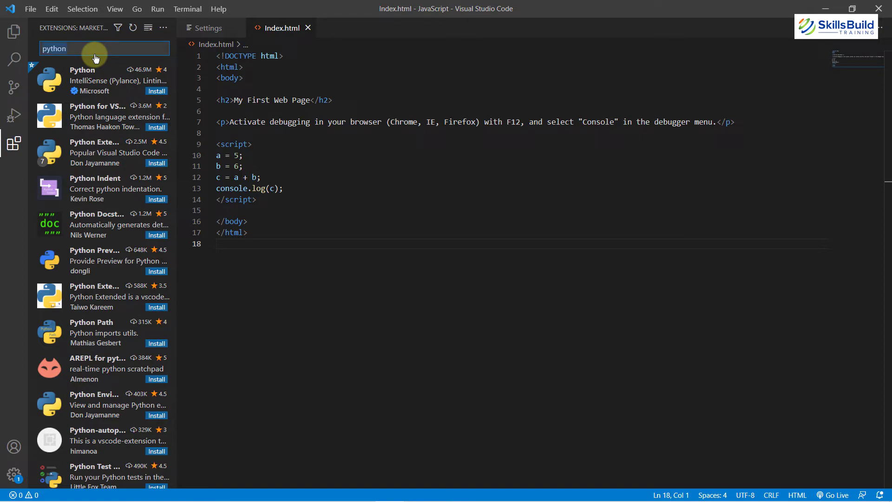
type("tensor")
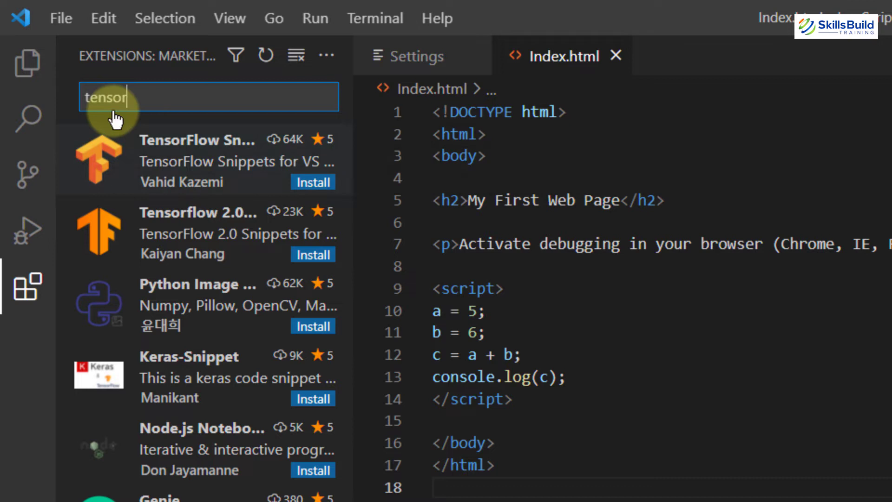
mouse_move(168, 101)
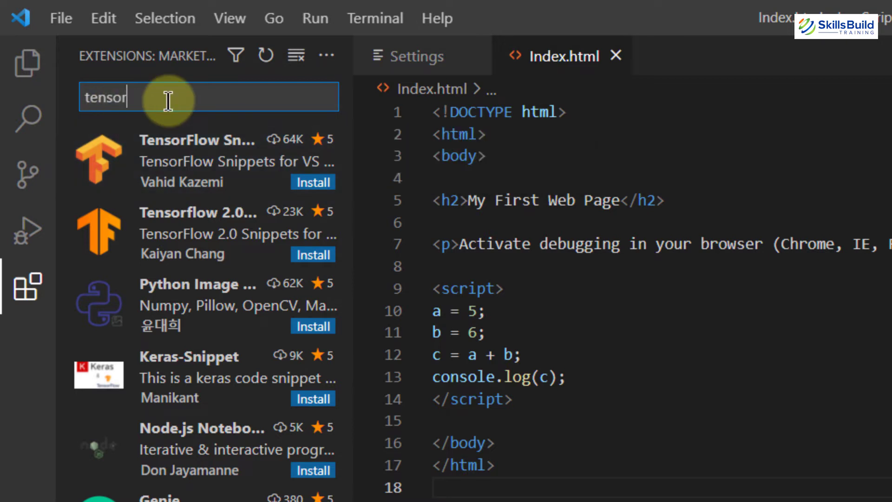
mouse_move(27, 61)
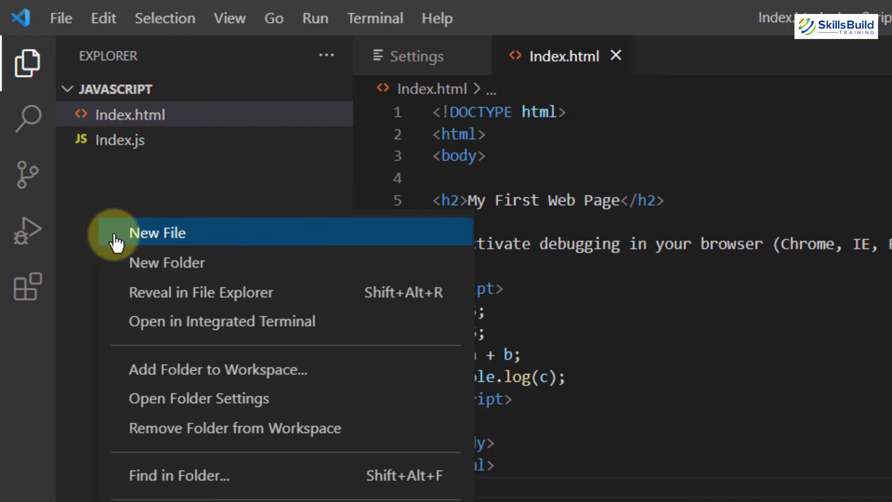
Step: Create a new empty Index.py file in the JAVASCRIPT project folder
left_click(158, 233)
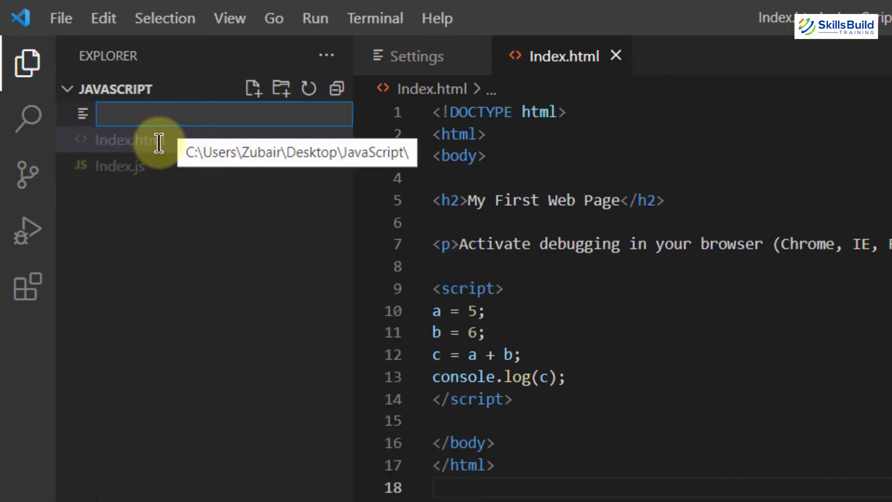
type("Index.")
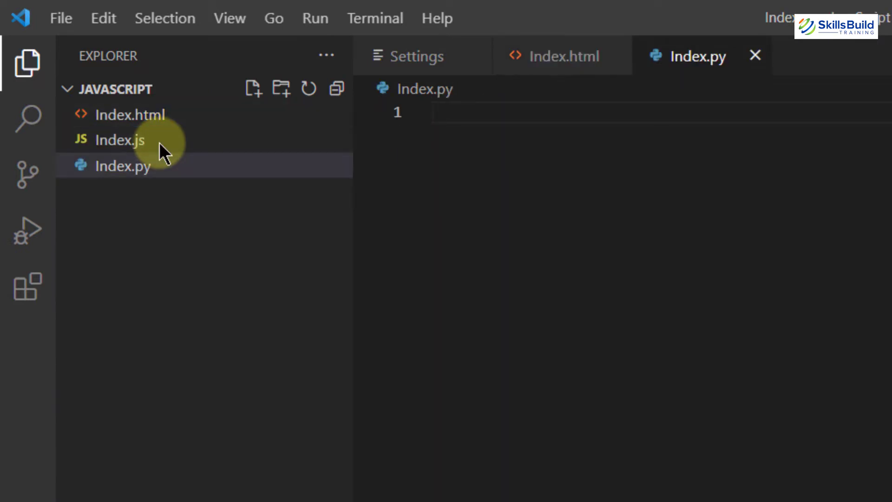
mouse_move(164, 149)
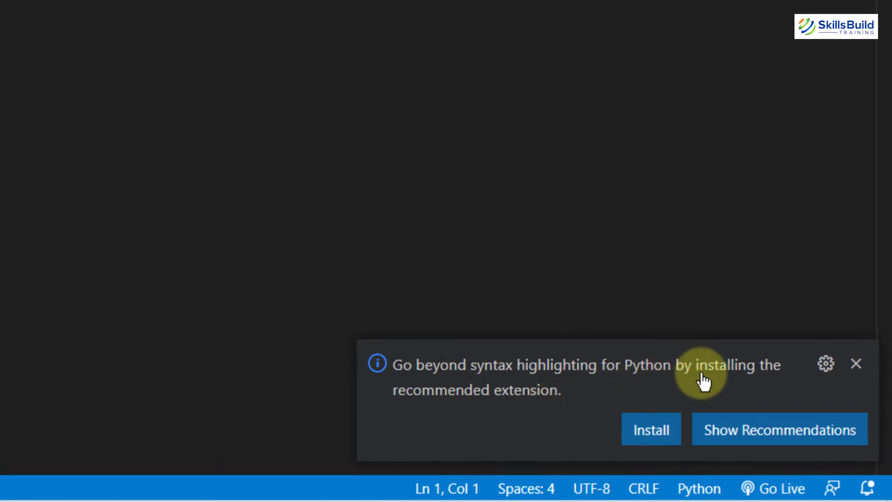
mouse_move(269, 71)
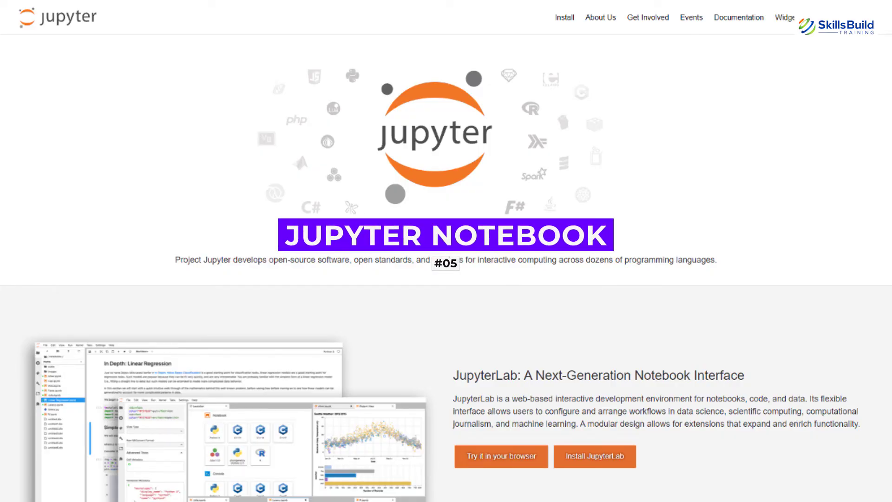
scroll("down", 3)
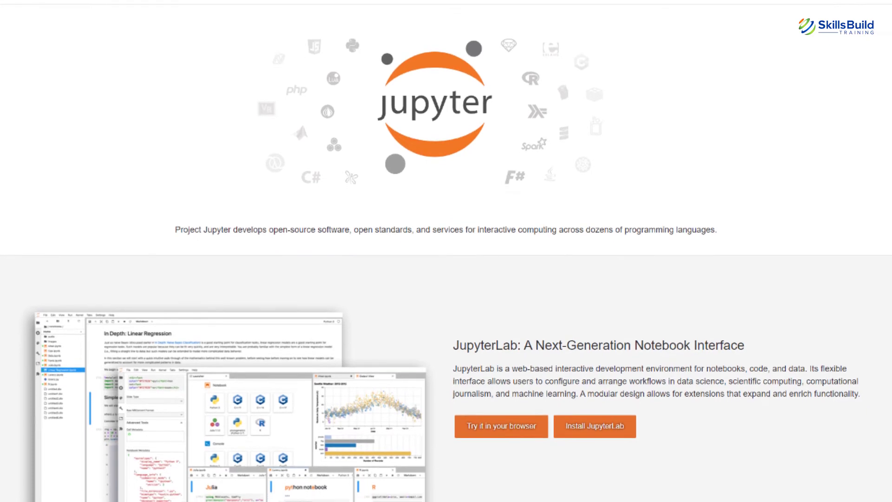
scroll("down", 3)
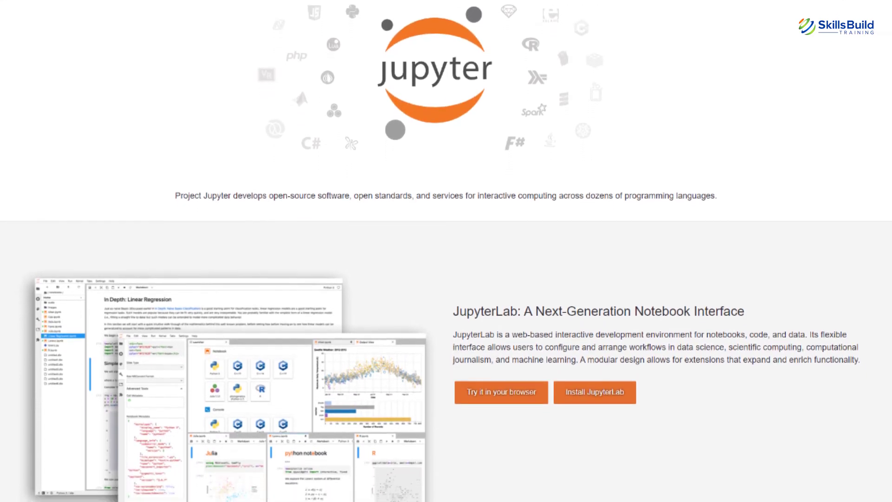
scroll("down", 3)
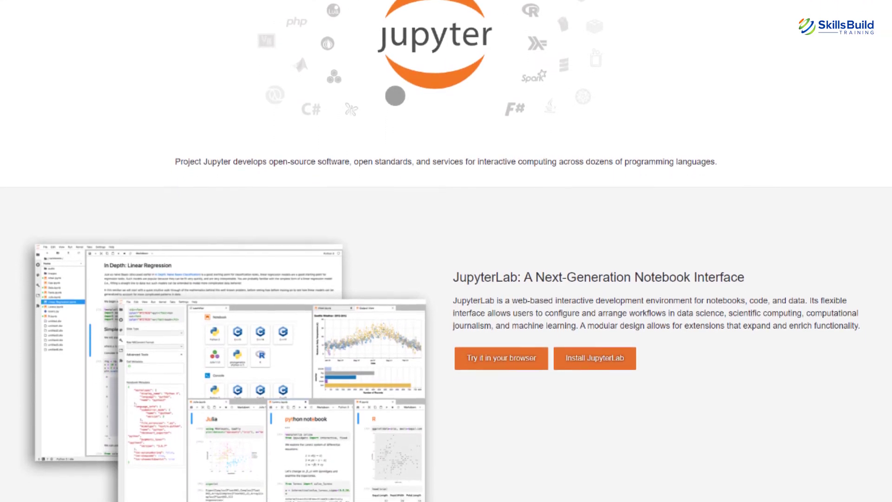
scroll("down", 3)
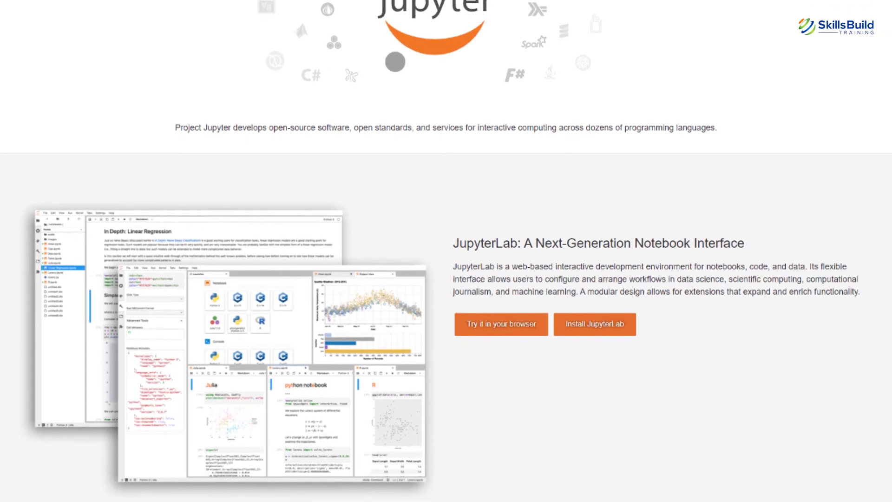
scroll("down", 3)
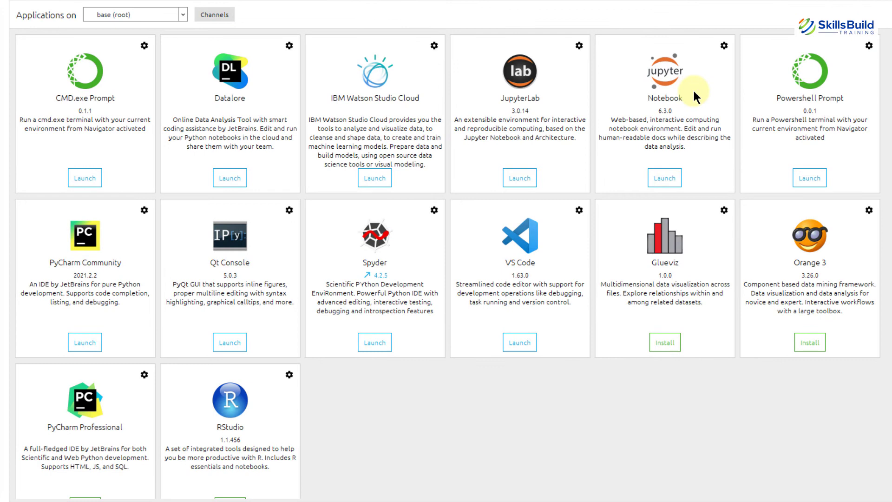
mouse_move(432, 387)
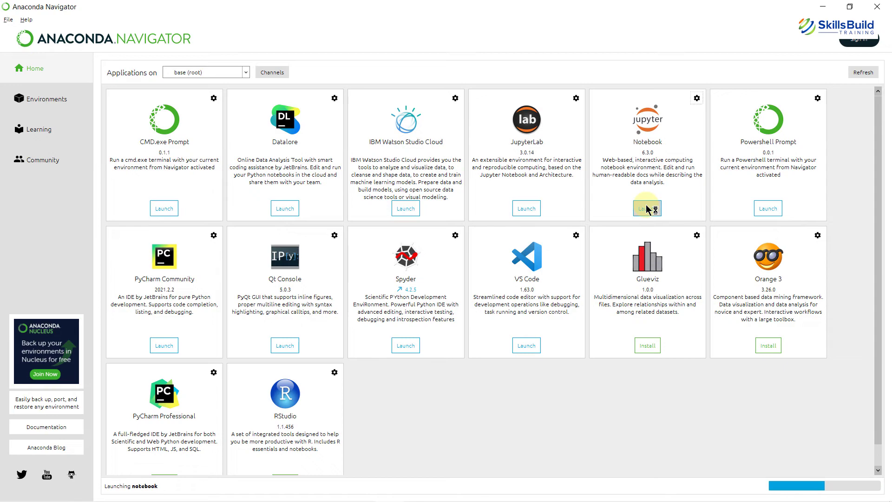
Step: Launch Jupyter Notebook from the Anaconda Navigator Home tab
left_click(647, 207)
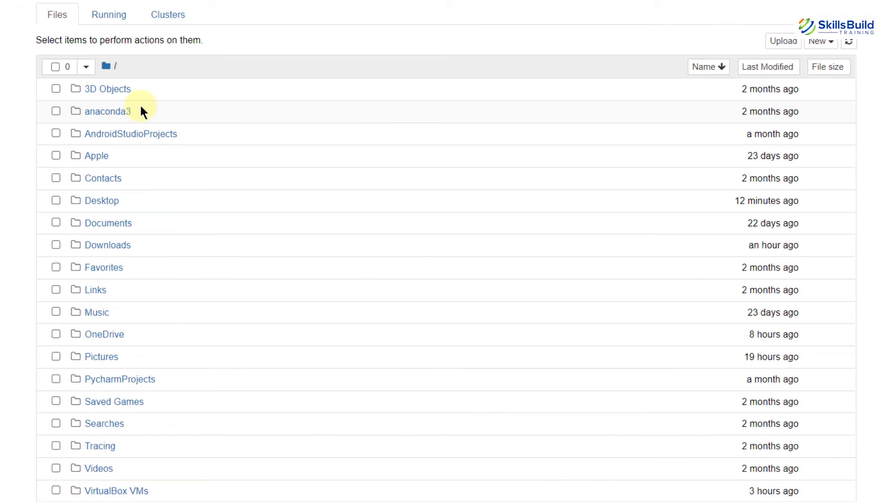
mouse_move(486, 80)
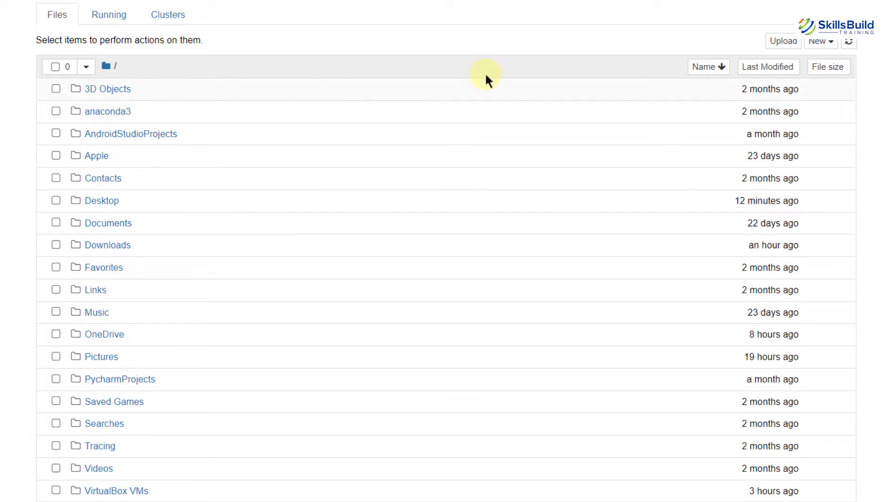
Step: Create a new untitled Python 3 notebook from the New menu
left_click(820, 40)
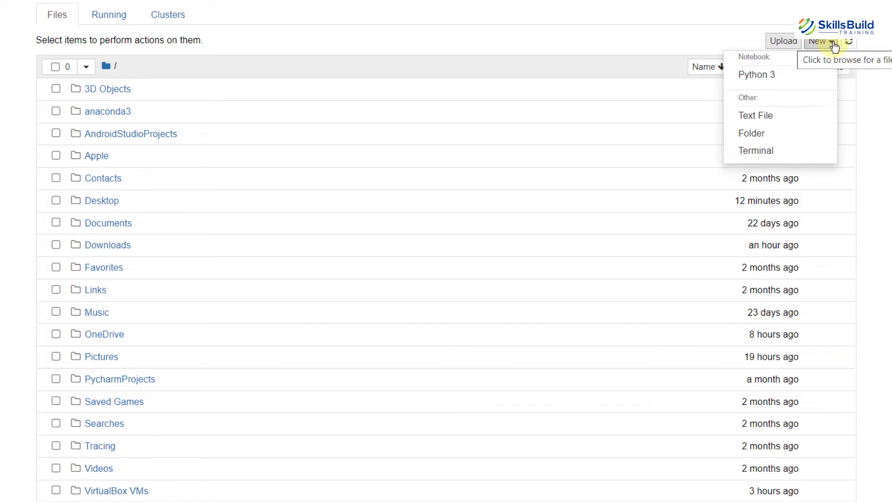
left_click(757, 75)
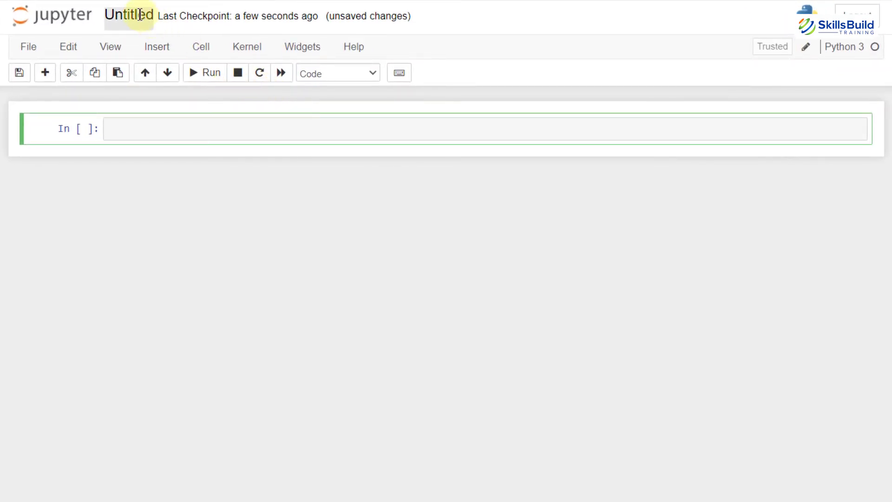
Step: Dismiss the rename prompt and run a first cell with 'import pandas as pd'
left_click(129, 15)
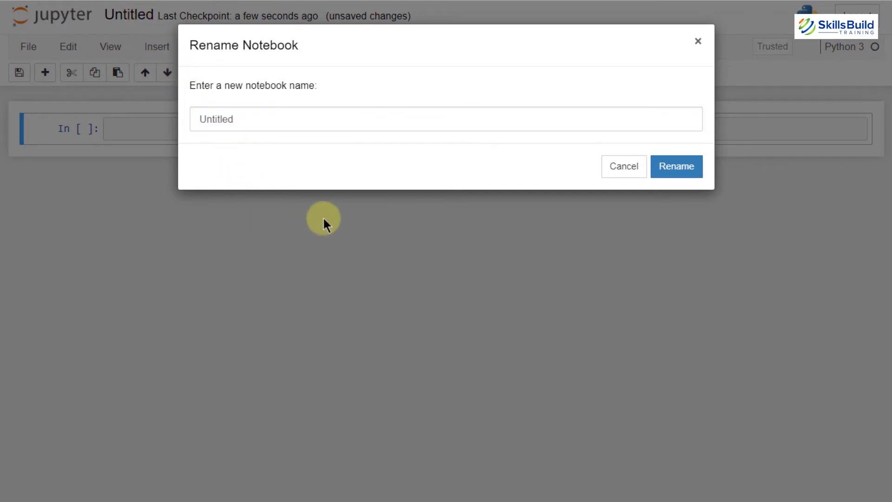
left_click(624, 166)
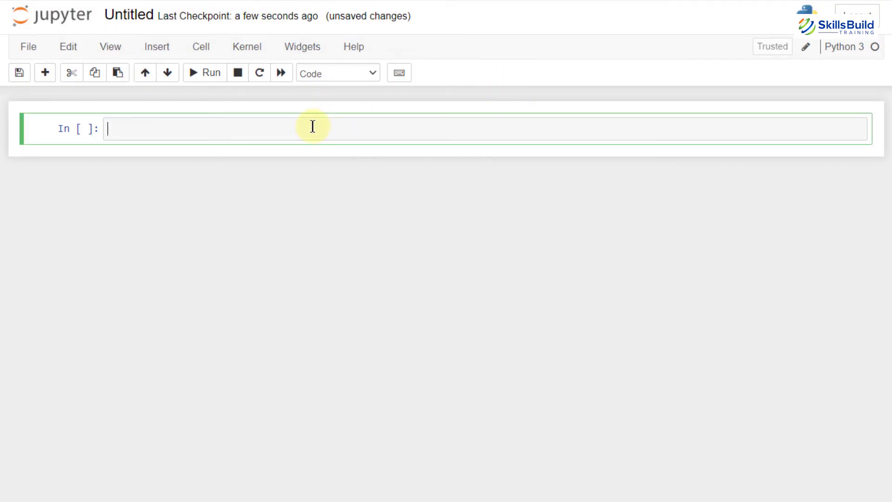
type("import pandas as pd")
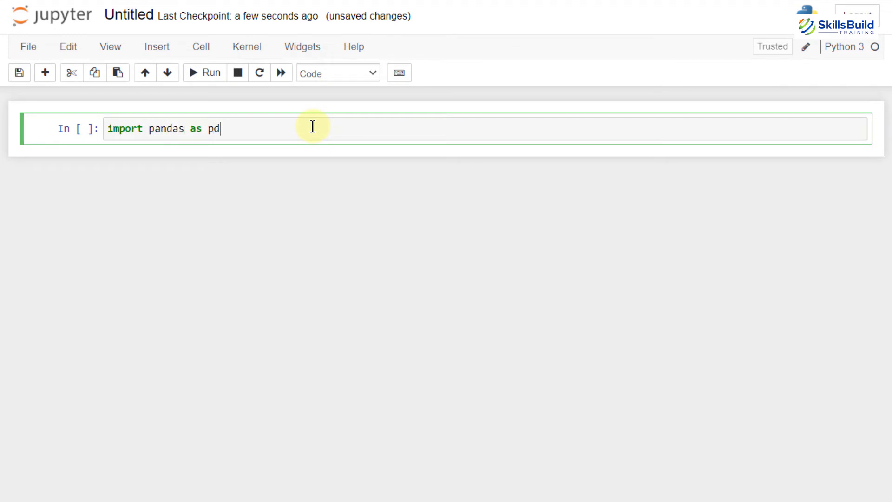
key("shift+enter")
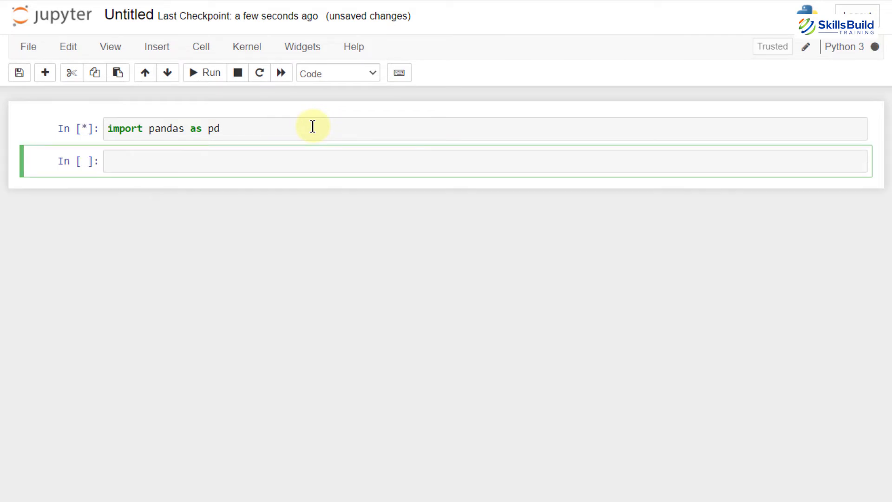
left_click(210, 73)
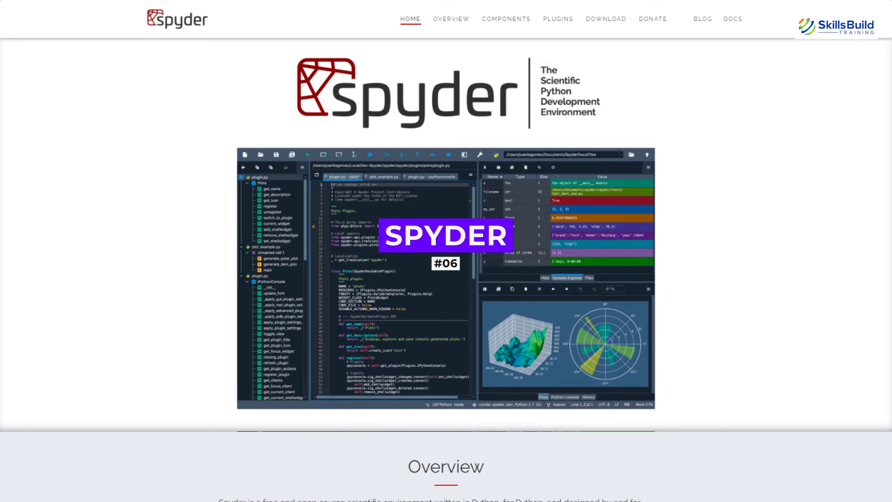
Step: Scroll the Spyder homepage down to the Components section: Editor, IPython Console, Variable Explorer, Plots, Debugger, Help
scroll("down", 3)
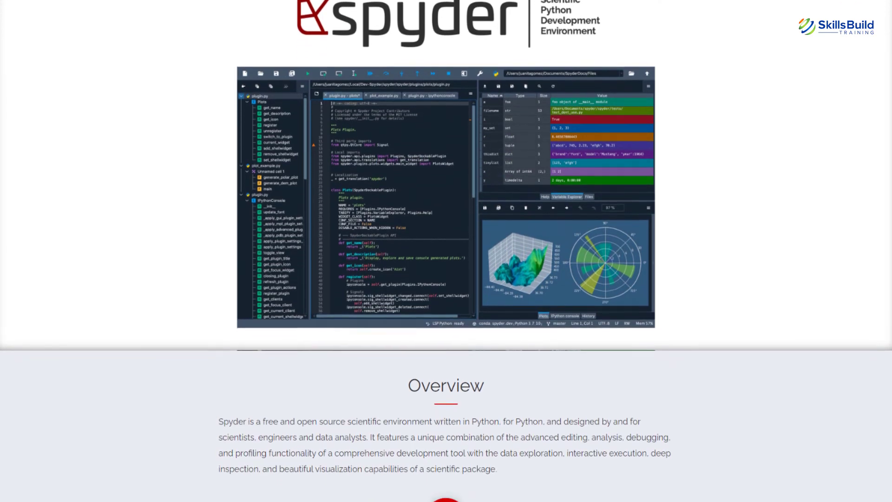
scroll("down", 3)
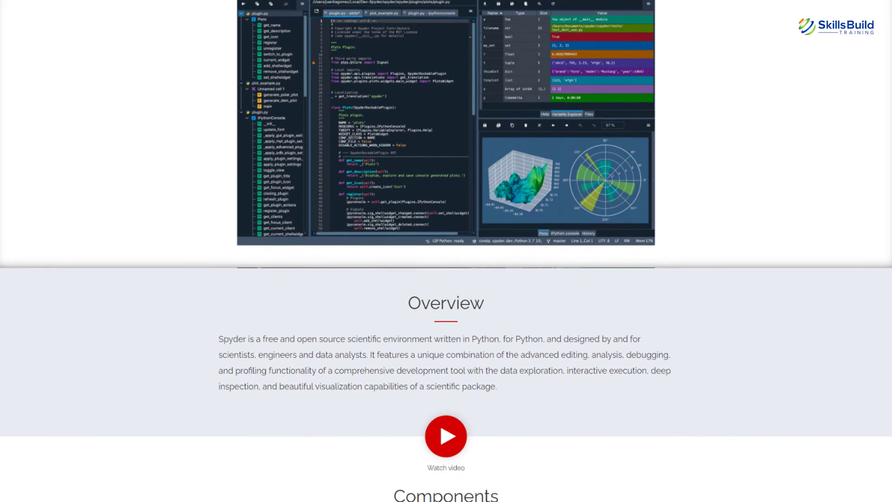
scroll("down", 3)
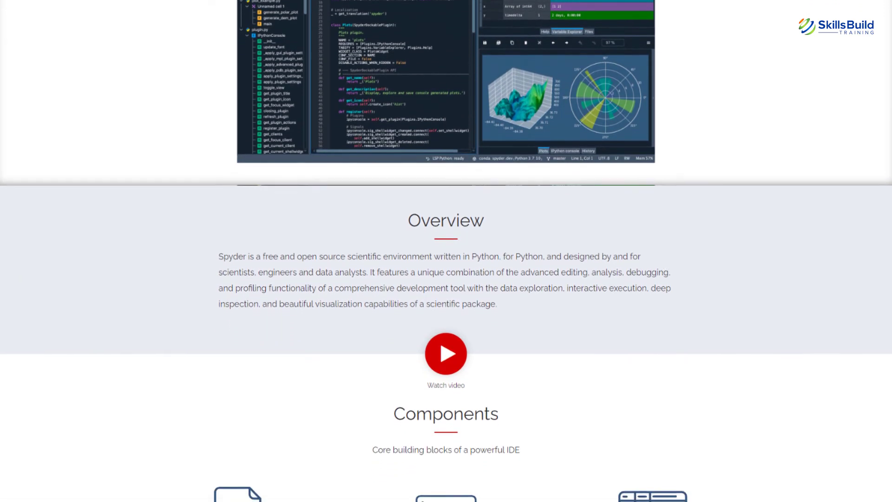
scroll("down", 3)
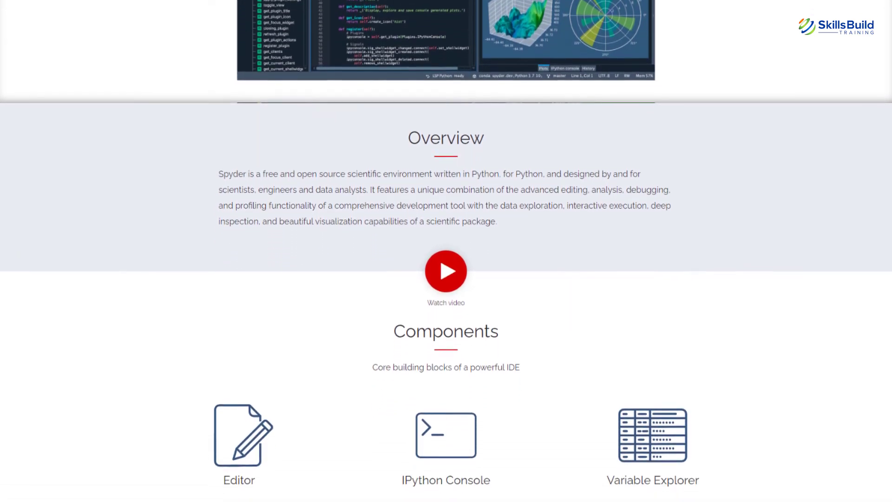
scroll("down", 3)
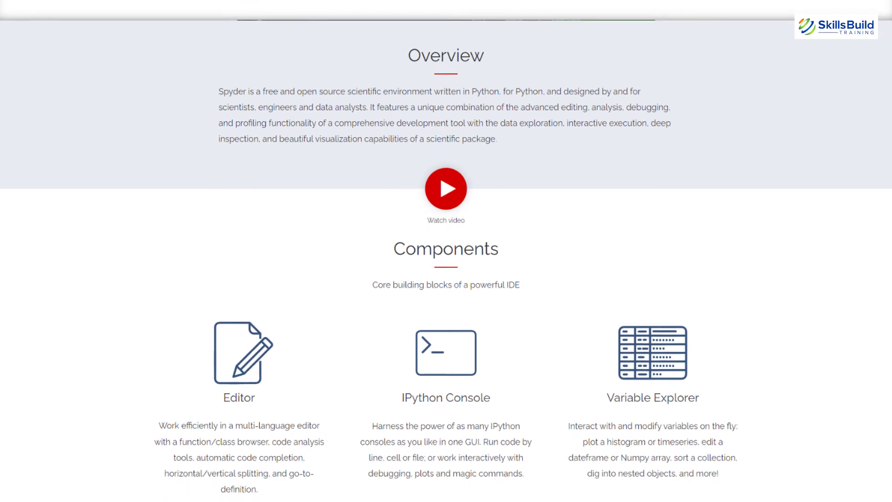
scroll("down", 3)
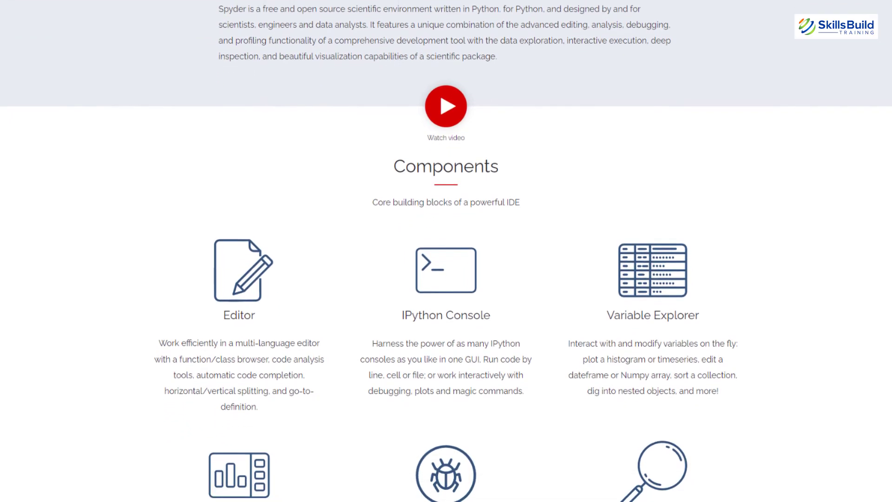
scroll("down", 3)
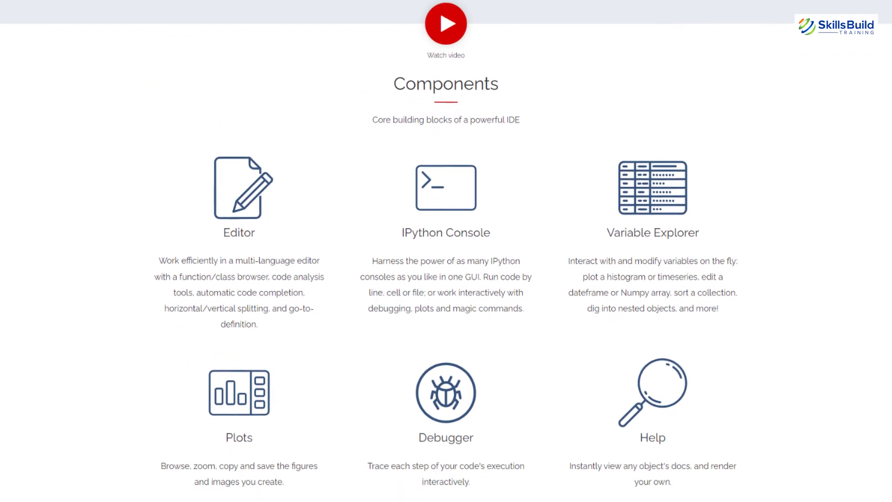
scroll("down", 3)
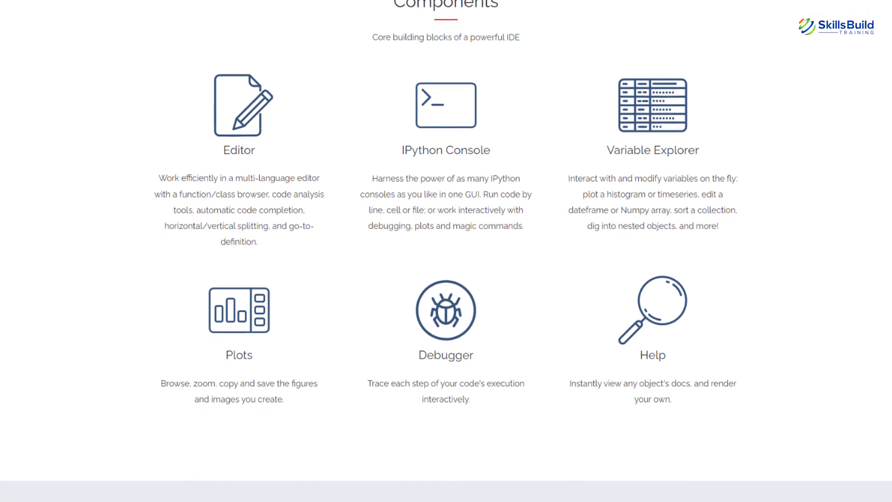
scroll("down", 3)
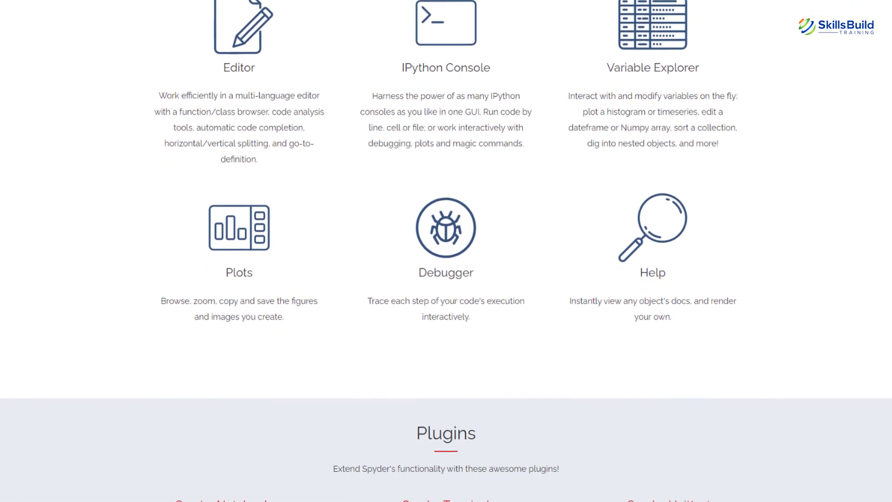
scroll("down", 3)
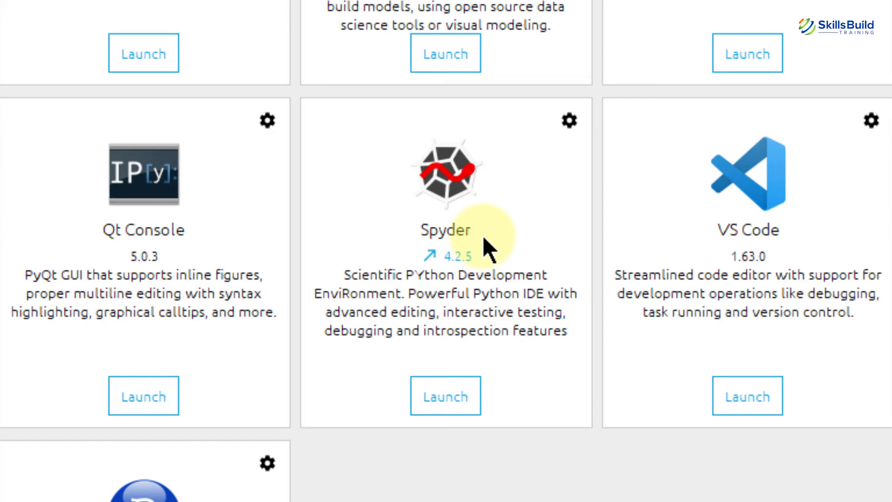
Step: Launch Spyder from Anaconda Navigator and dismiss the new-version notice
left_click(445, 396)
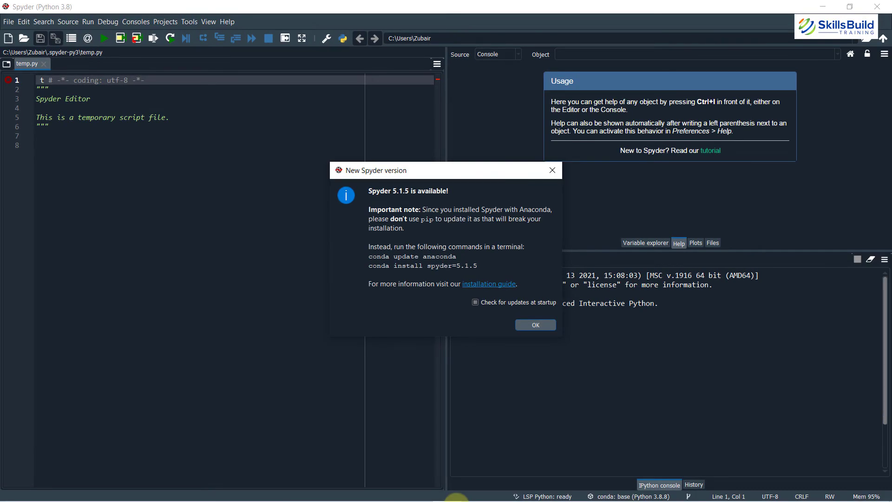
left_click(535, 325)
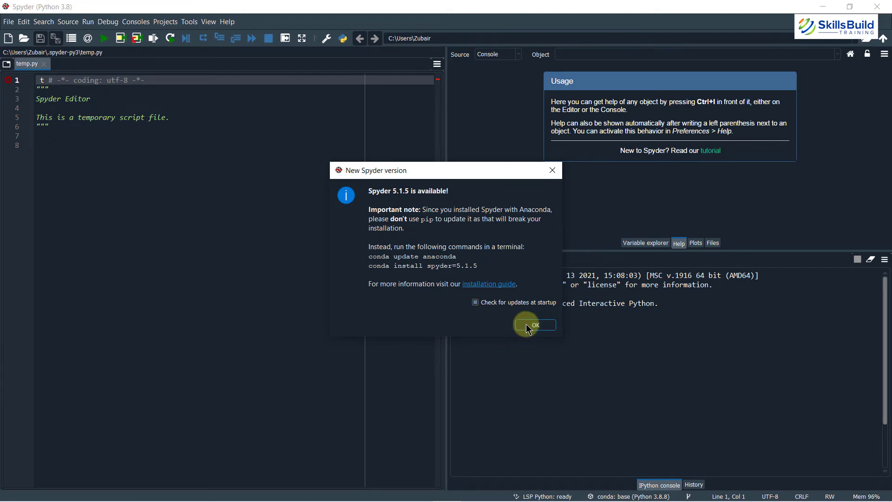
left_click(535, 325)
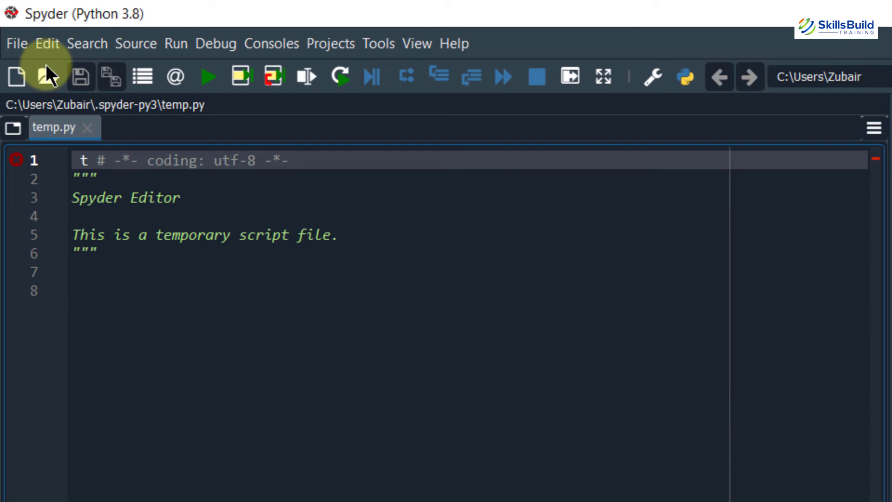
Step: Look over Spyder's File menu commands without choosing one
left_click(17, 44)
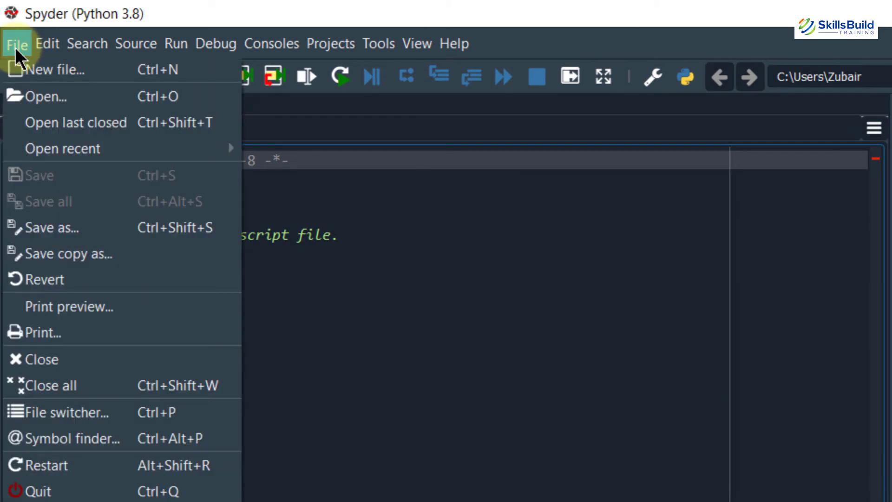
mouse_move(136, 333)
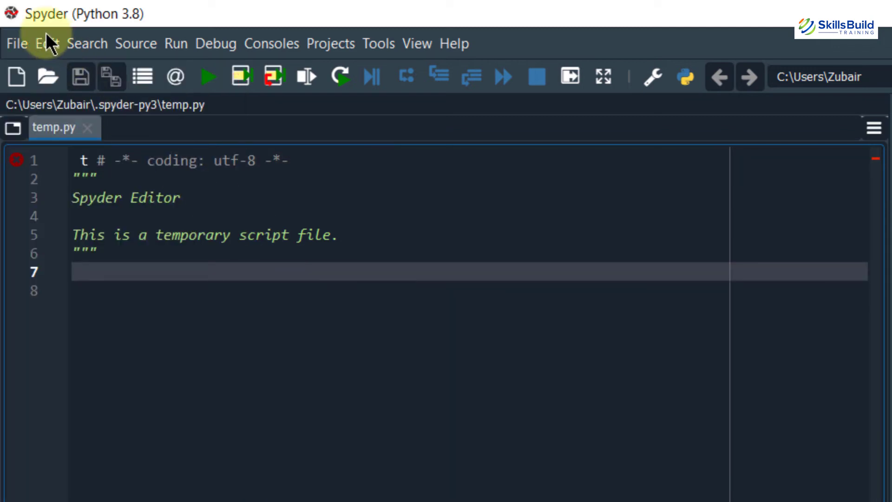
left_click(135, 43)
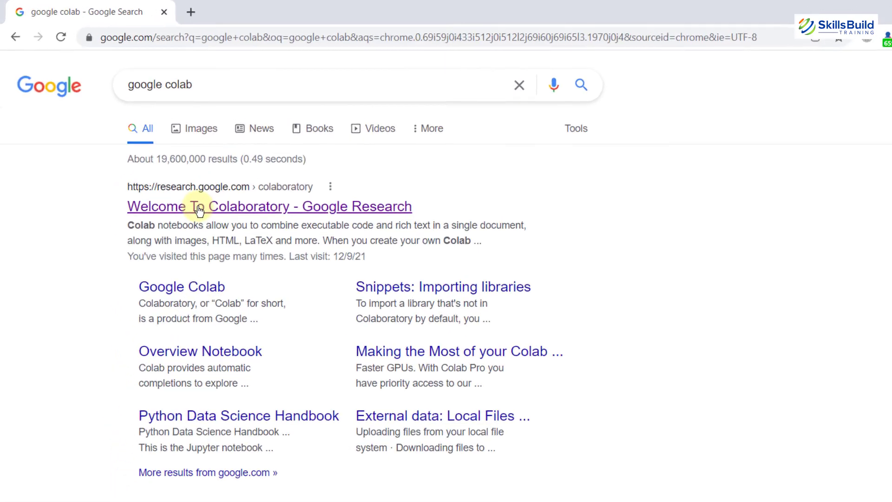
Step: Open the Colaboratory welcome page and the recent PCA_AND_SVM.ipynb notebook
left_click(198, 206)
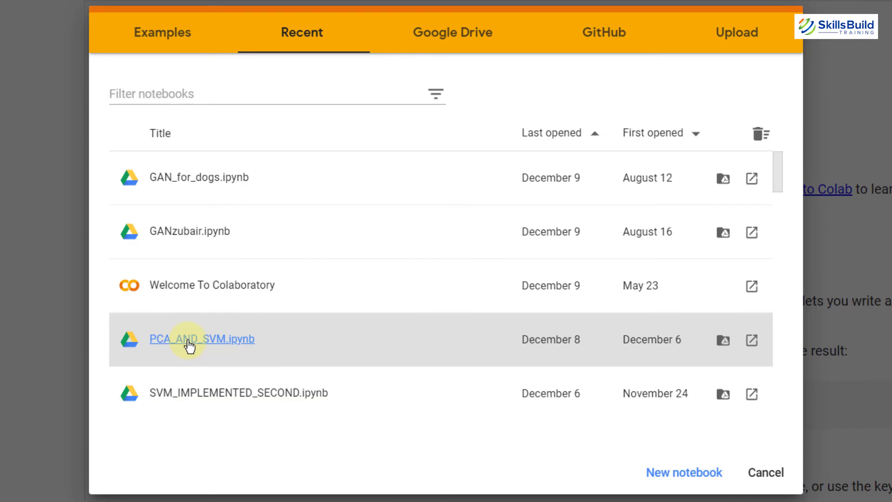
left_click(201, 338)
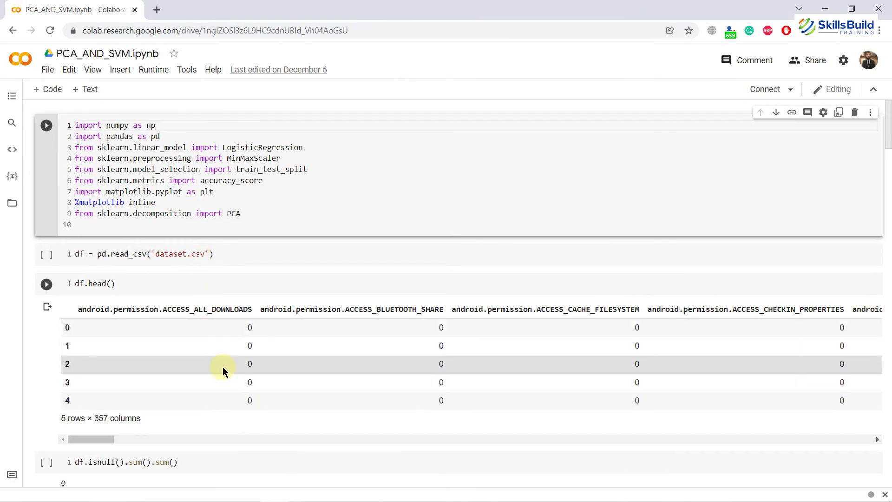
Step: Insert an empty code cell below the numpy, pandas, sklearn and PCA import cell
scroll("down", 3)
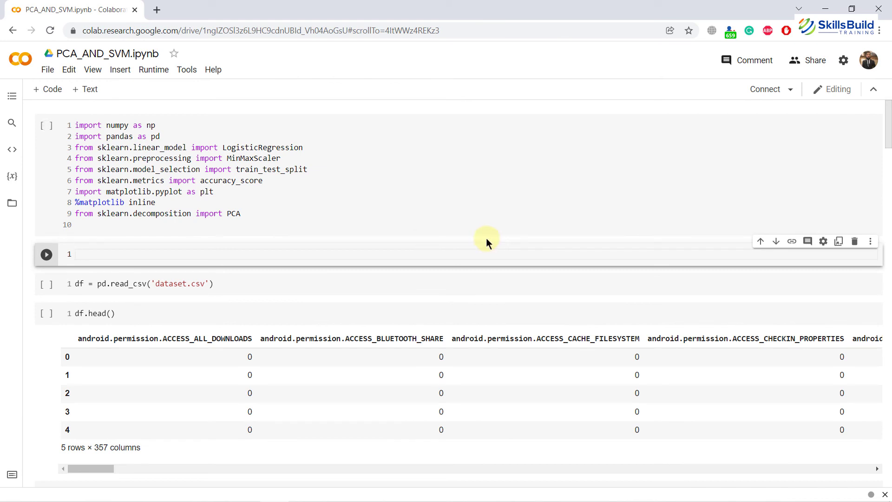
left_click(486, 238)
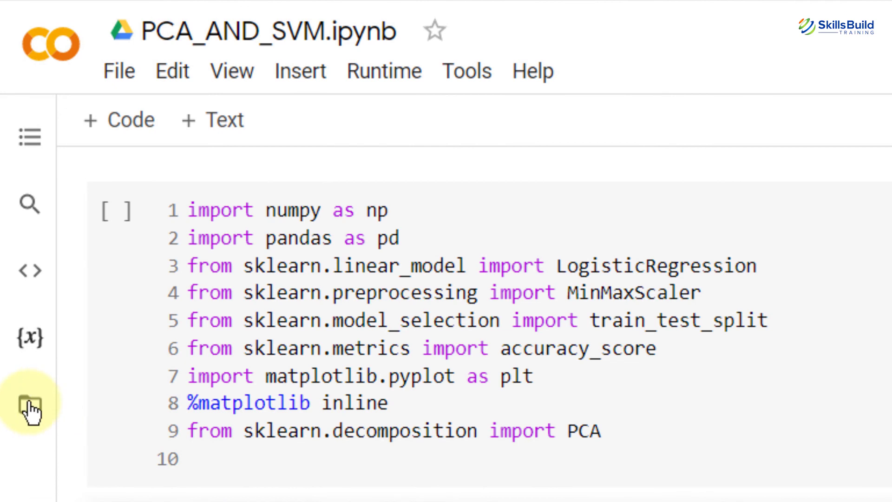
Step: Show the session files with sample_data, then review the Edit and File menu commands
left_click(29, 405)
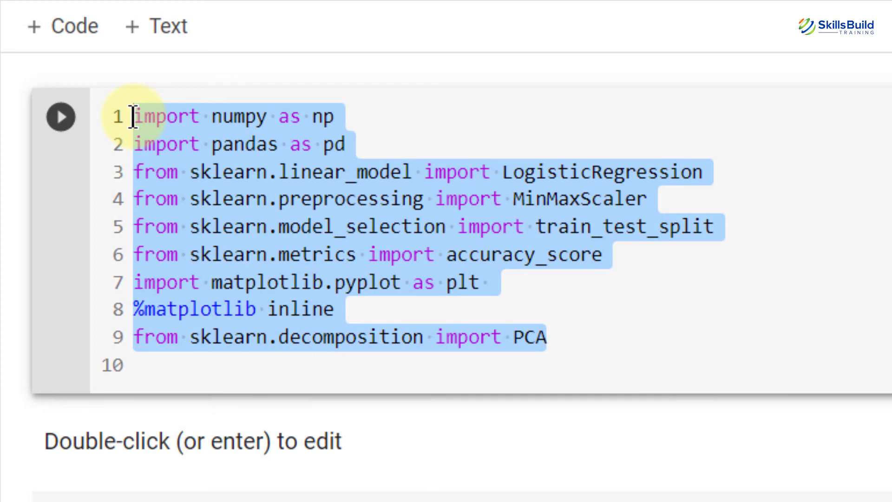
mouse_move(141, 132)
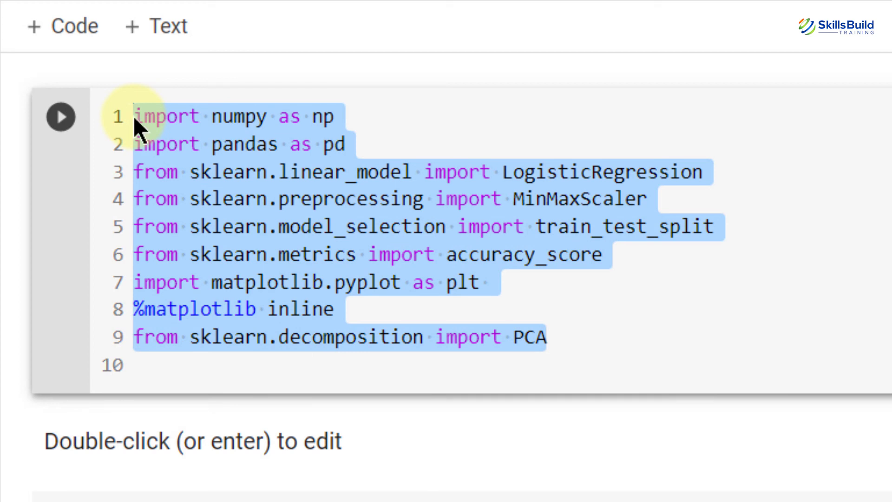
mouse_move(595, 349)
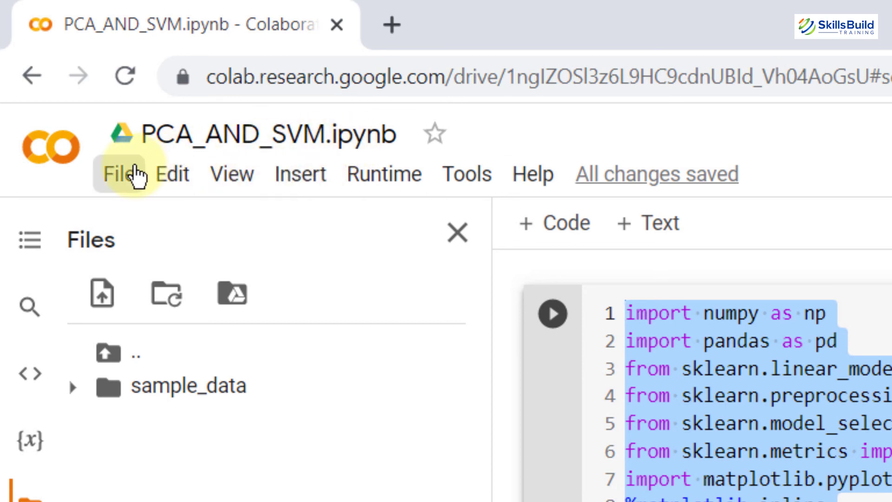
left_click(171, 173)
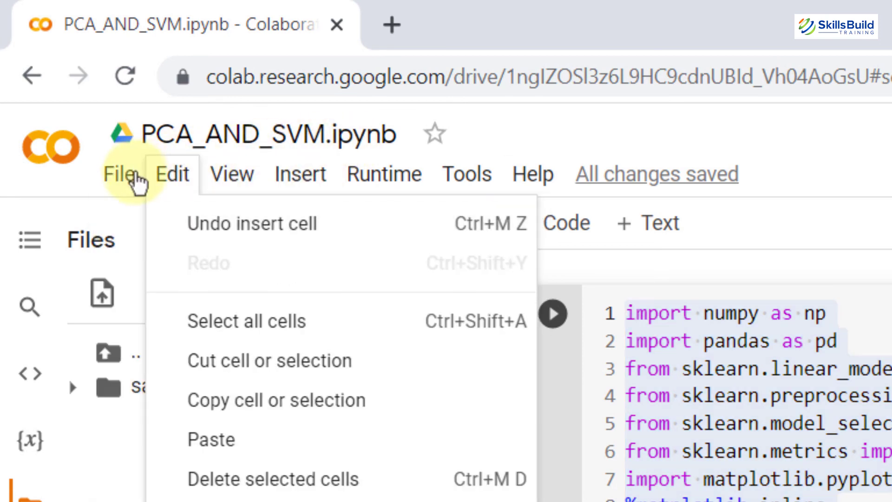
left_click(118, 173)
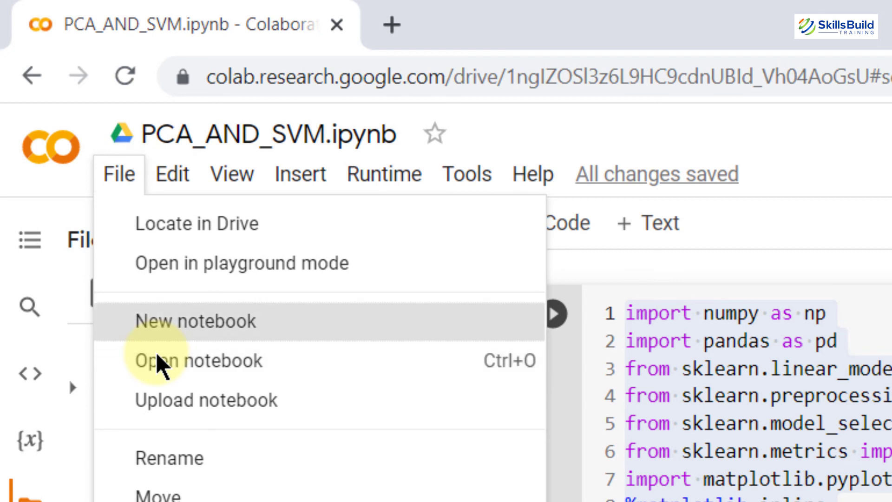
mouse_move(206, 399)
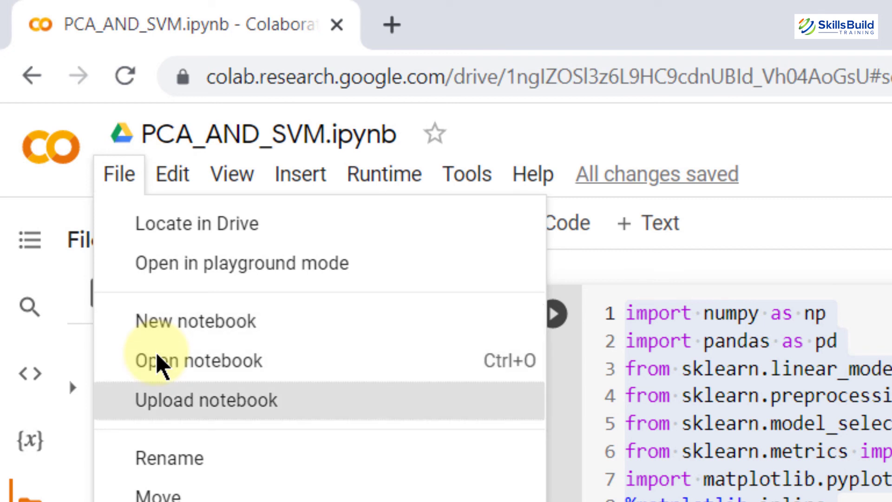